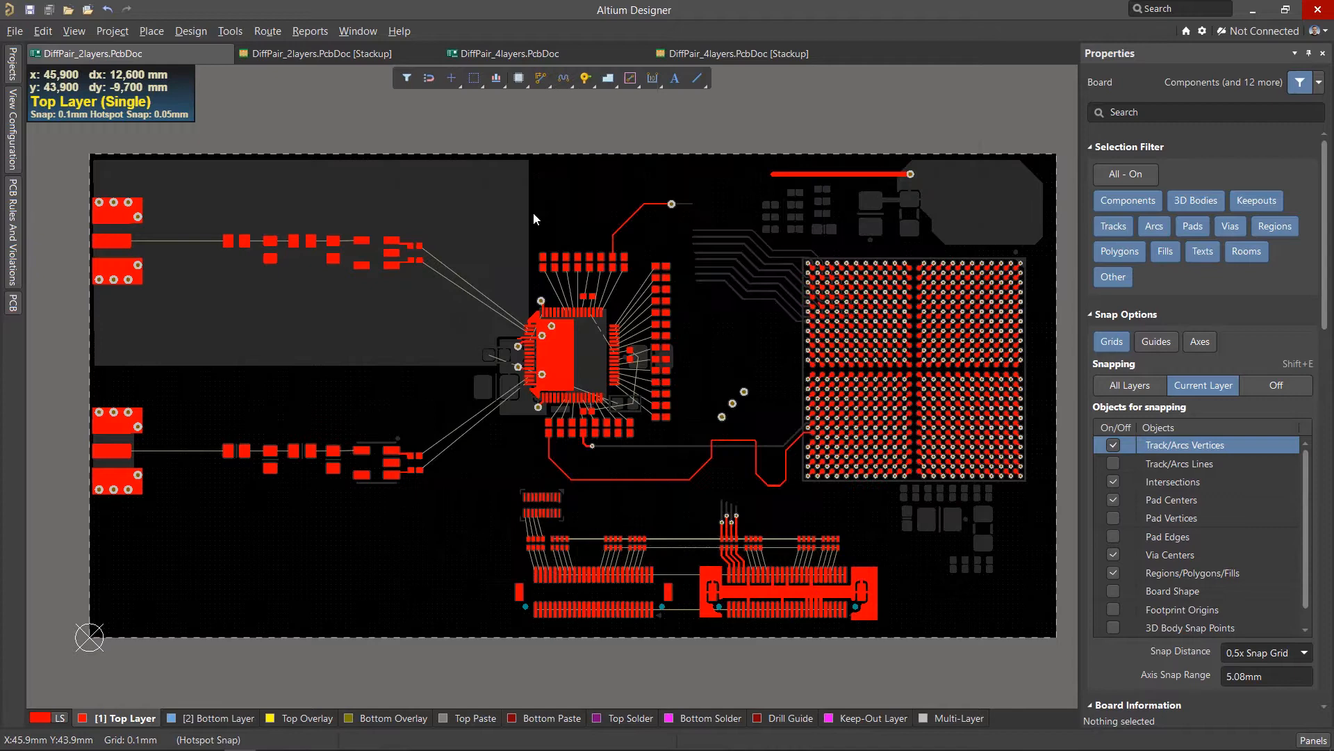
- Open the Layer Stack Manager from the Design menu for the 2-layer board
{"action": "left_click", "coordinate": [190, 30]}
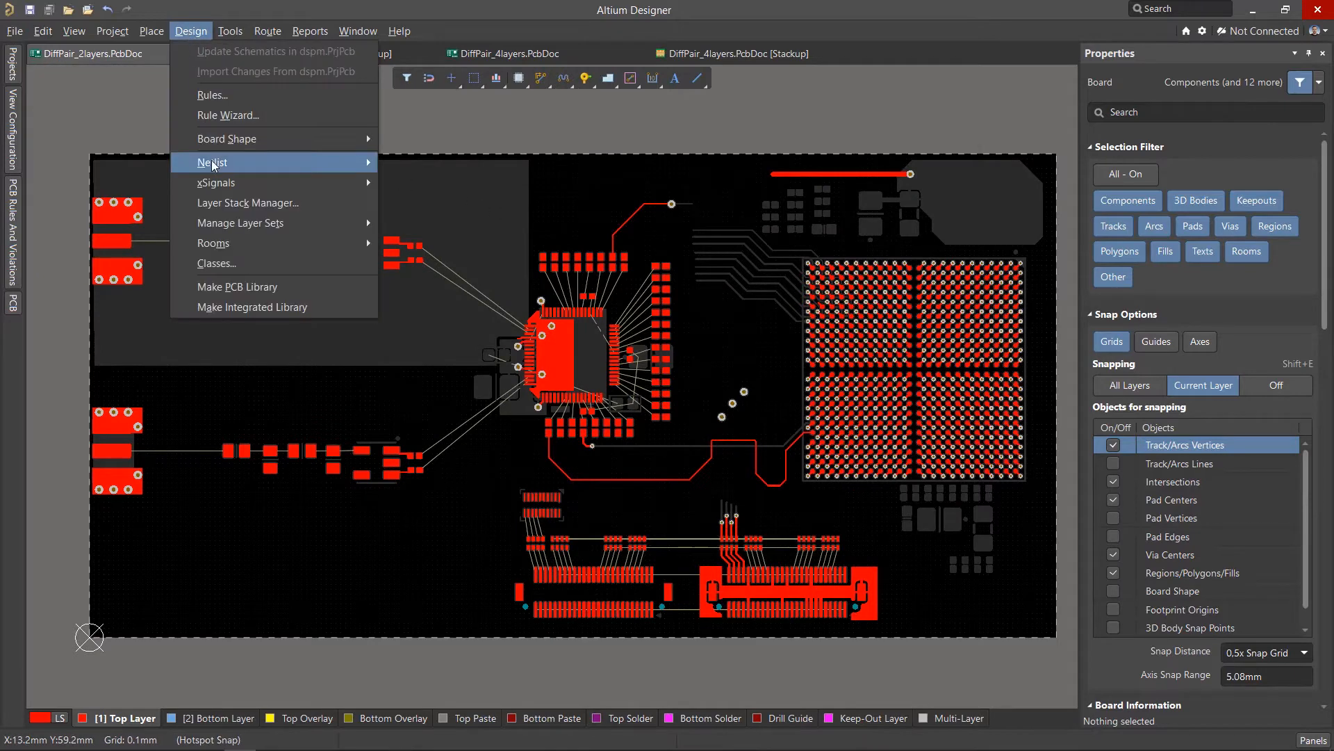
{"action": "mouse_move", "coordinate": [247, 203]}
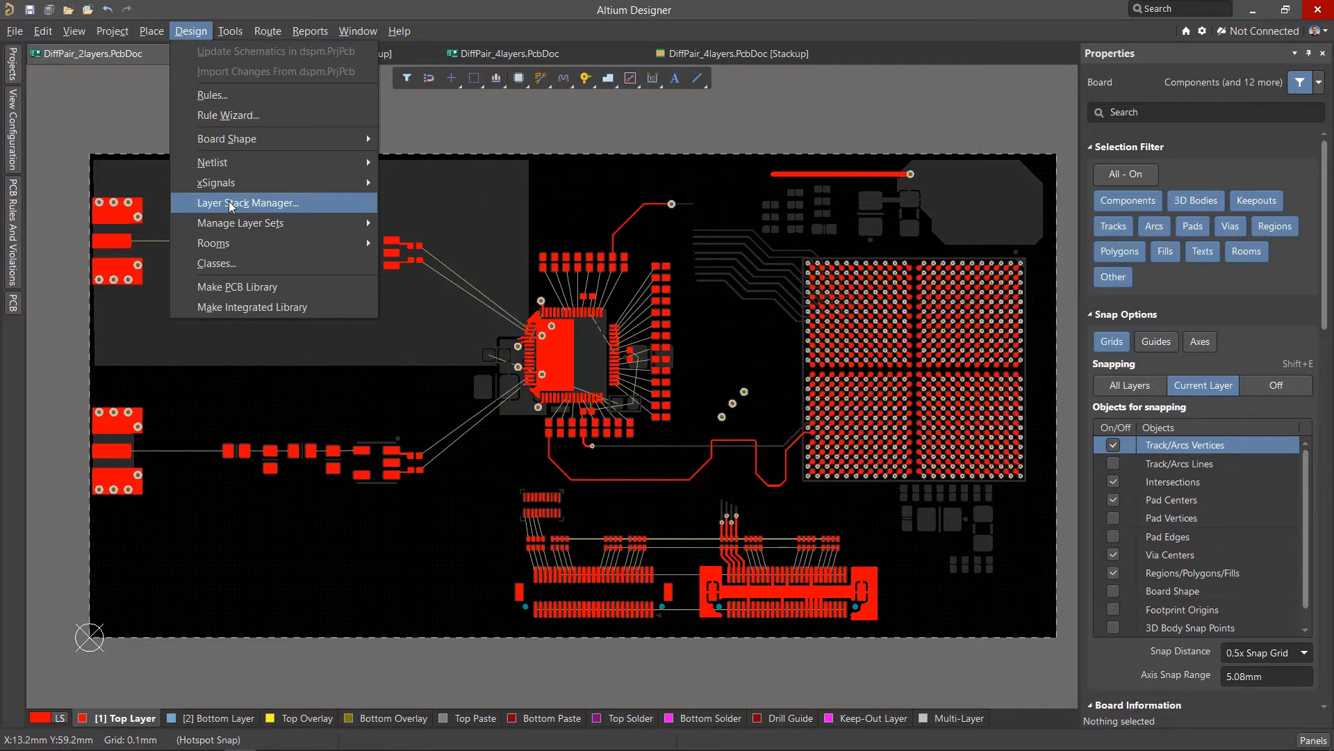
{"action": "left_click", "coordinate": [247, 203]}
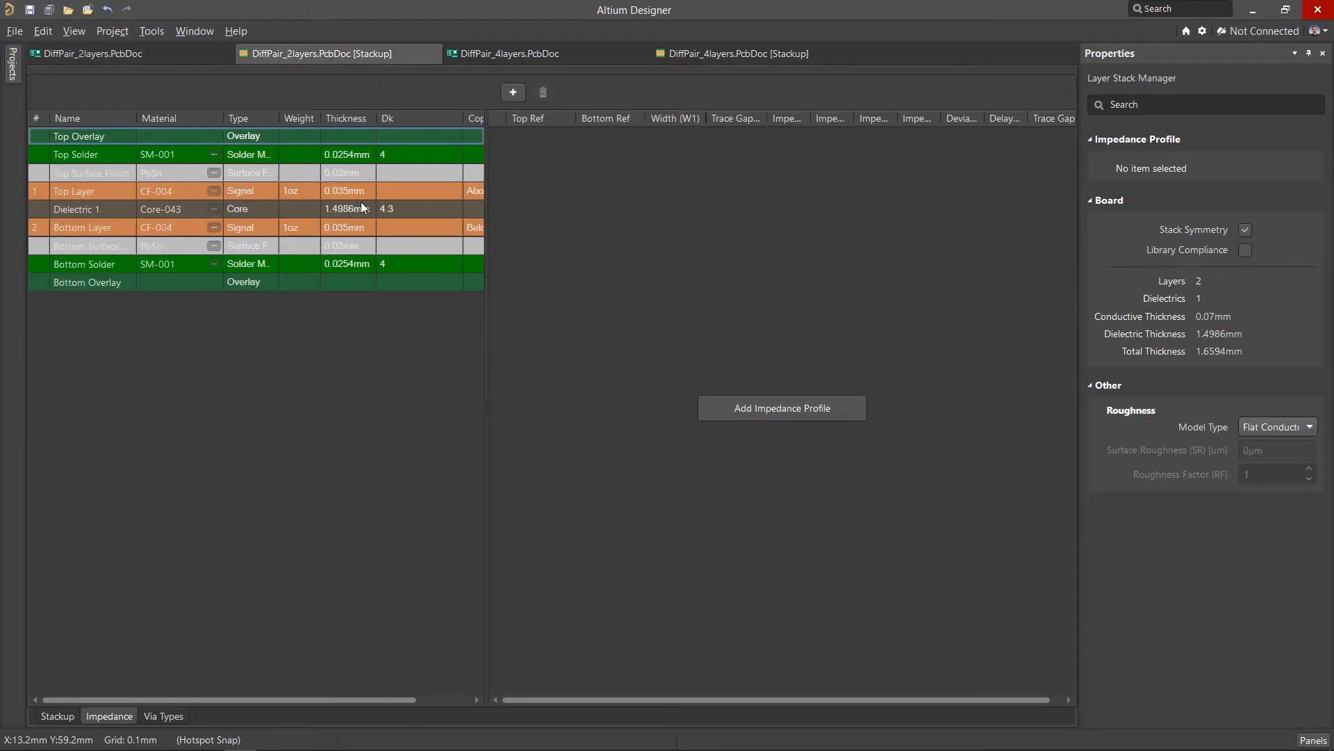
{"action": "mouse_move", "coordinate": [129, 643]}
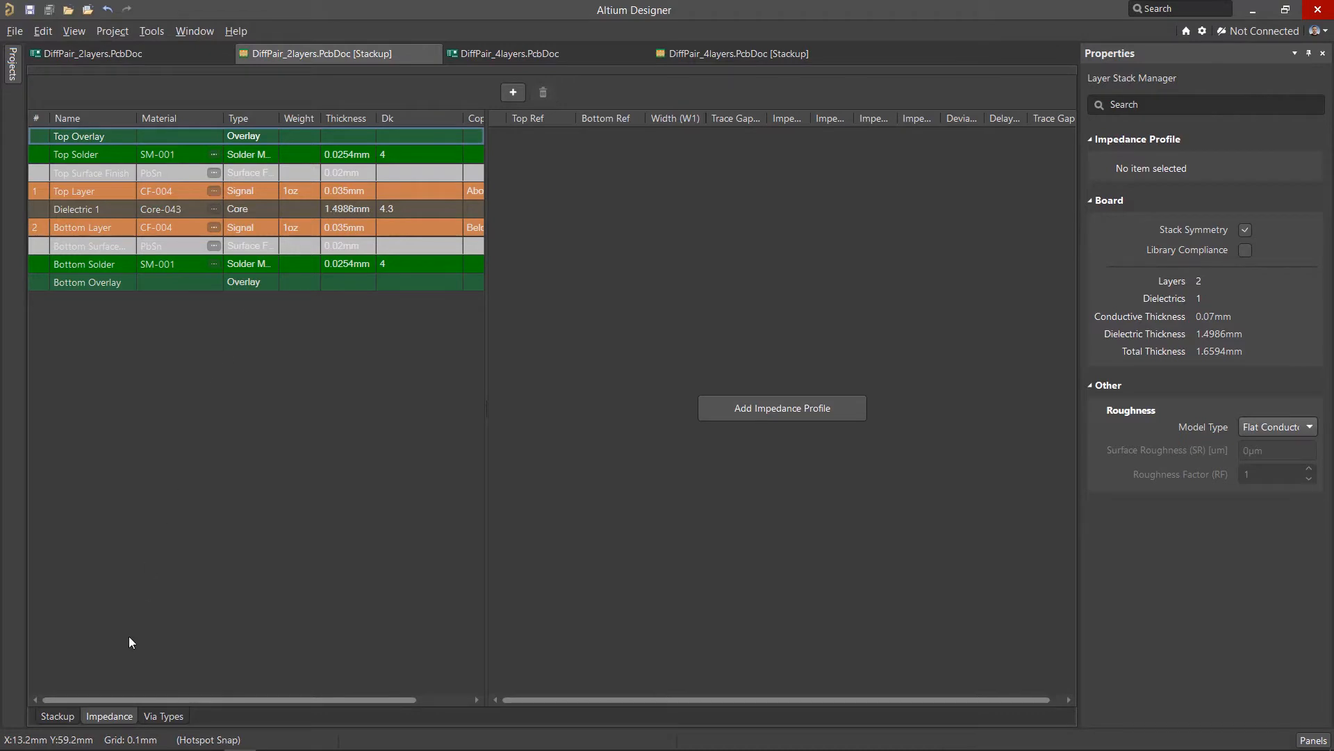
- Create differential profile D100 at 100 ohms with surface finish and 0.2 mm gap, then save
{"action": "left_click", "coordinate": [779, 407]}
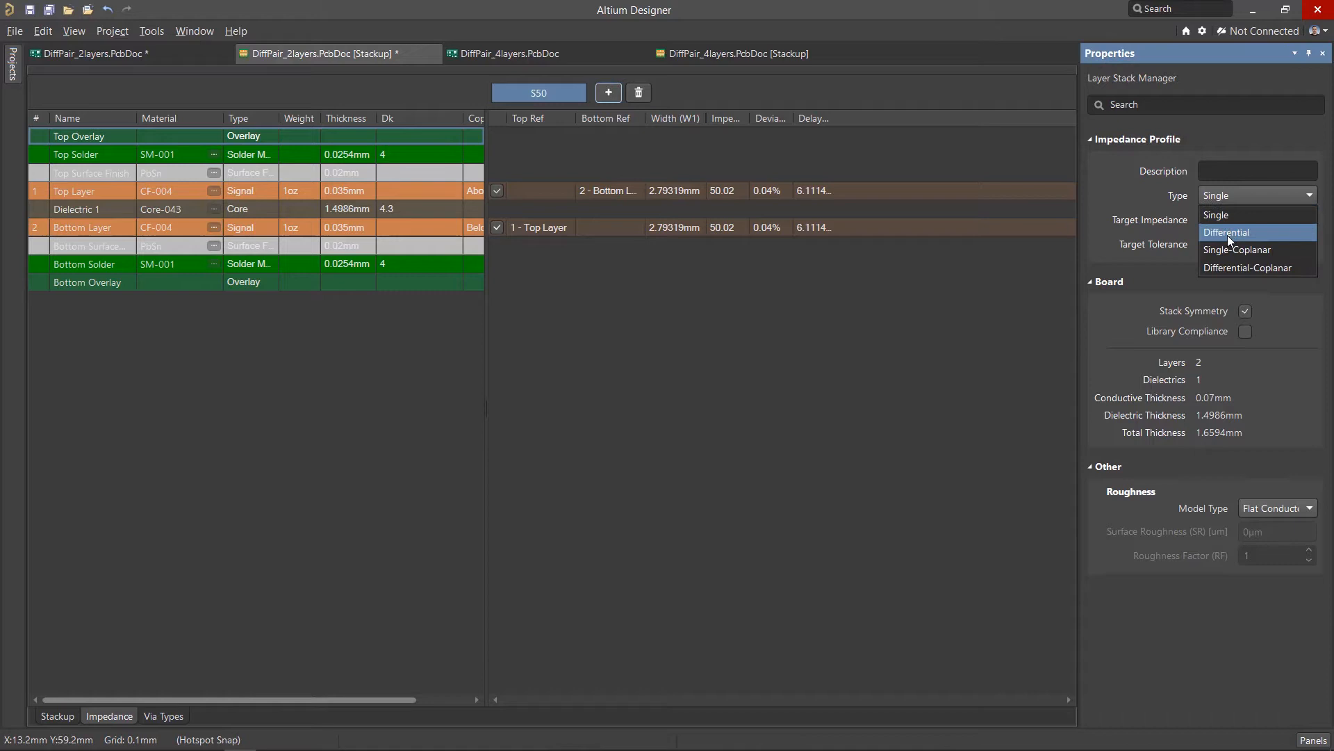
{"action": "left_click", "coordinate": [1226, 232]}
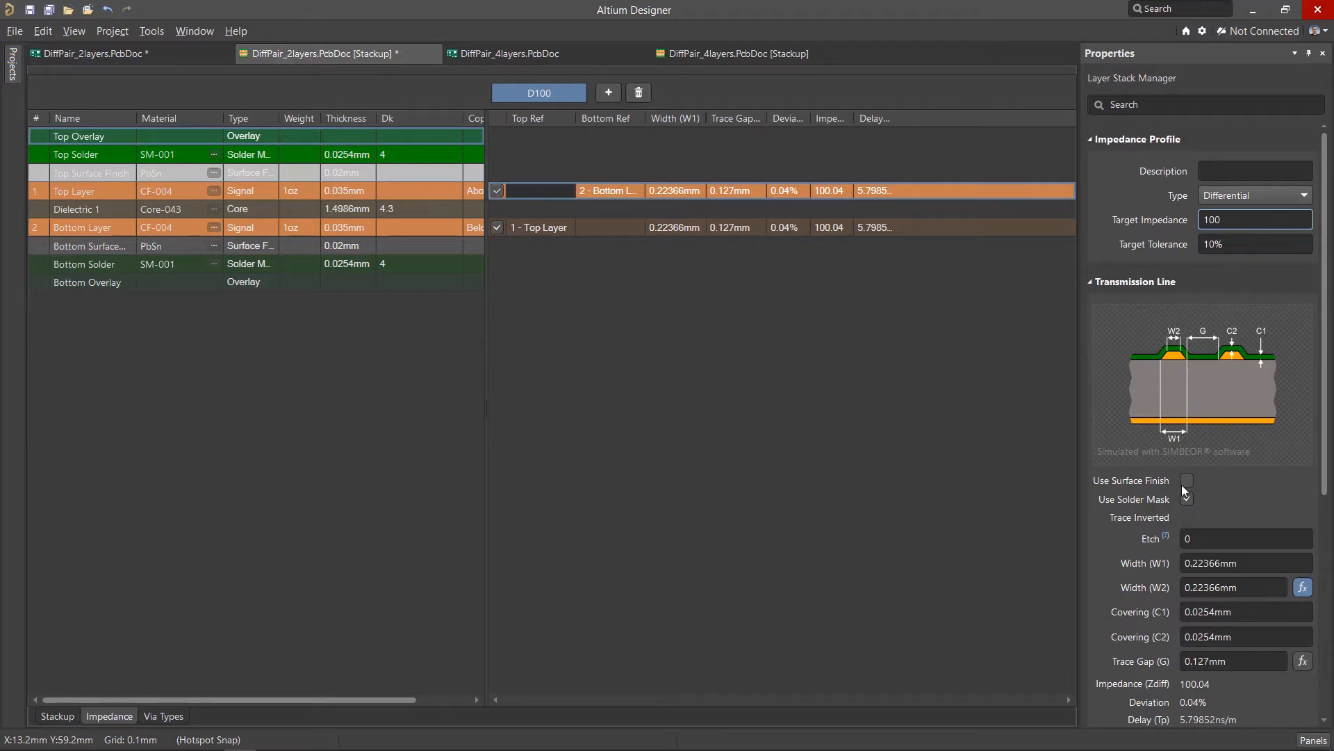
{"action": "left_click", "coordinate": [1185, 480]}
{"action": "type", "text": "0.2"}
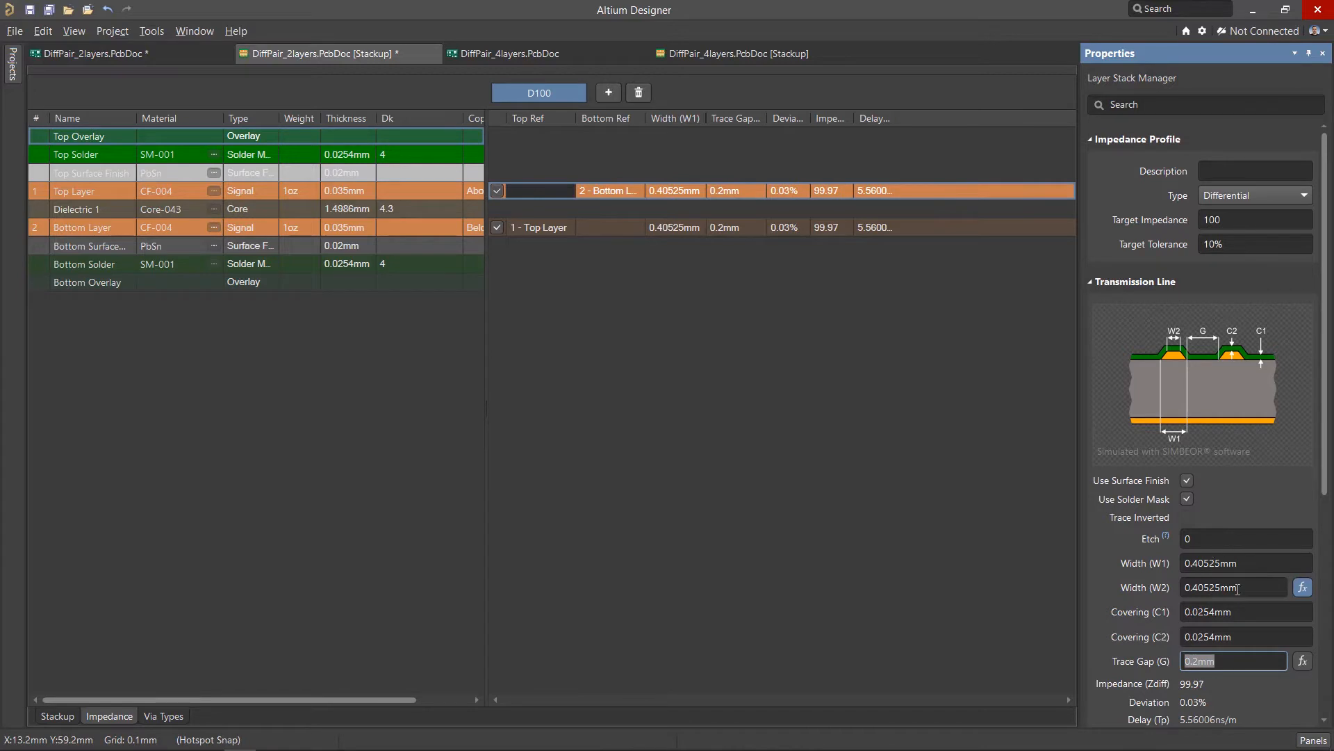
{"action": "mouse_move", "coordinate": [1262, 605]}
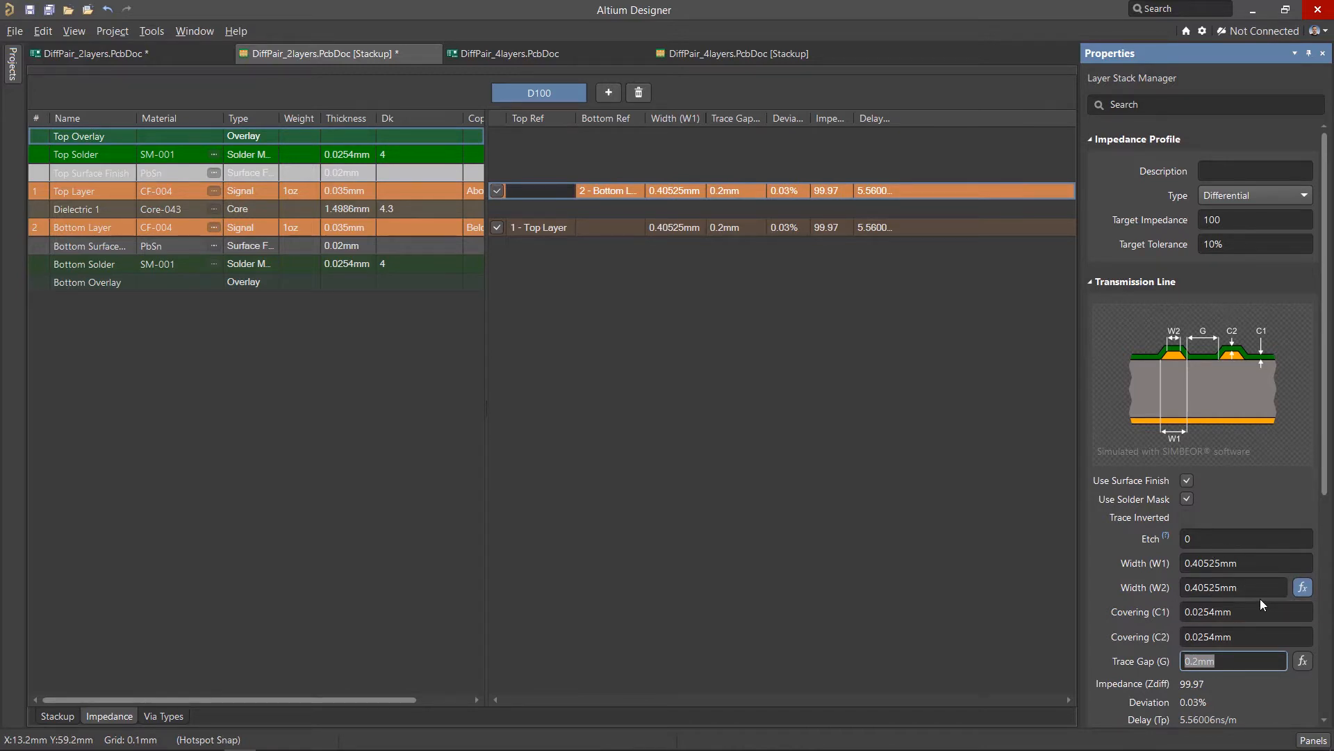
{"action": "mouse_move", "coordinate": [27, 10]}
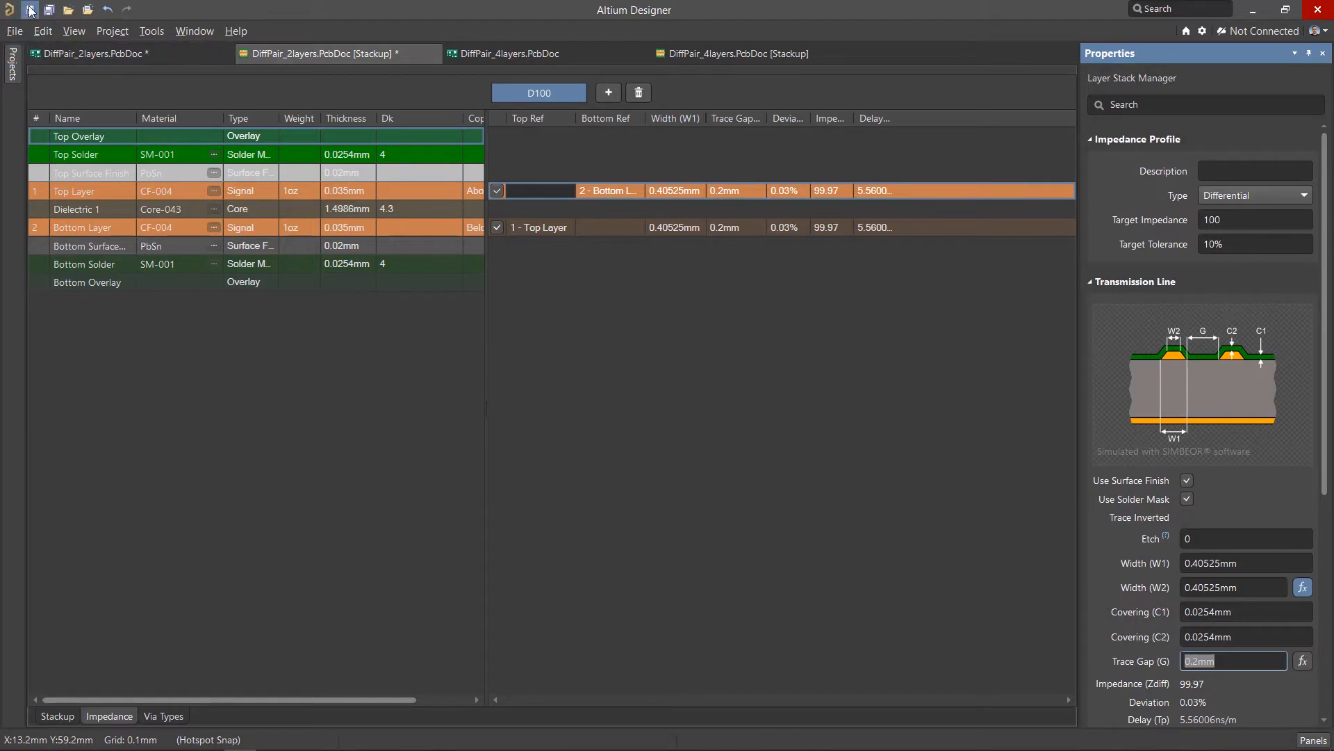
{"action": "left_click", "coordinate": [85, 52]}
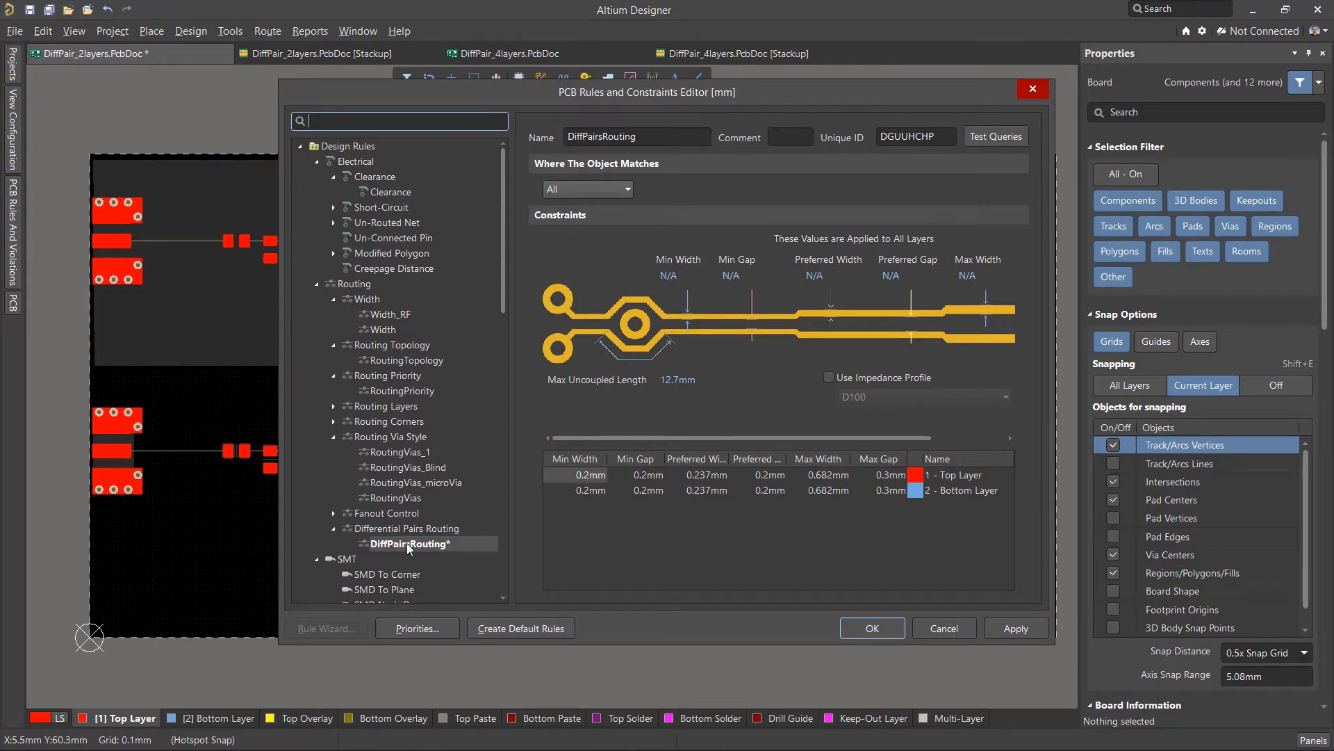
- Bind the DiffPairsRouting rule to profile D100 for a 0.405 mm preferred width and accept
{"action": "left_click", "coordinate": [413, 543]}
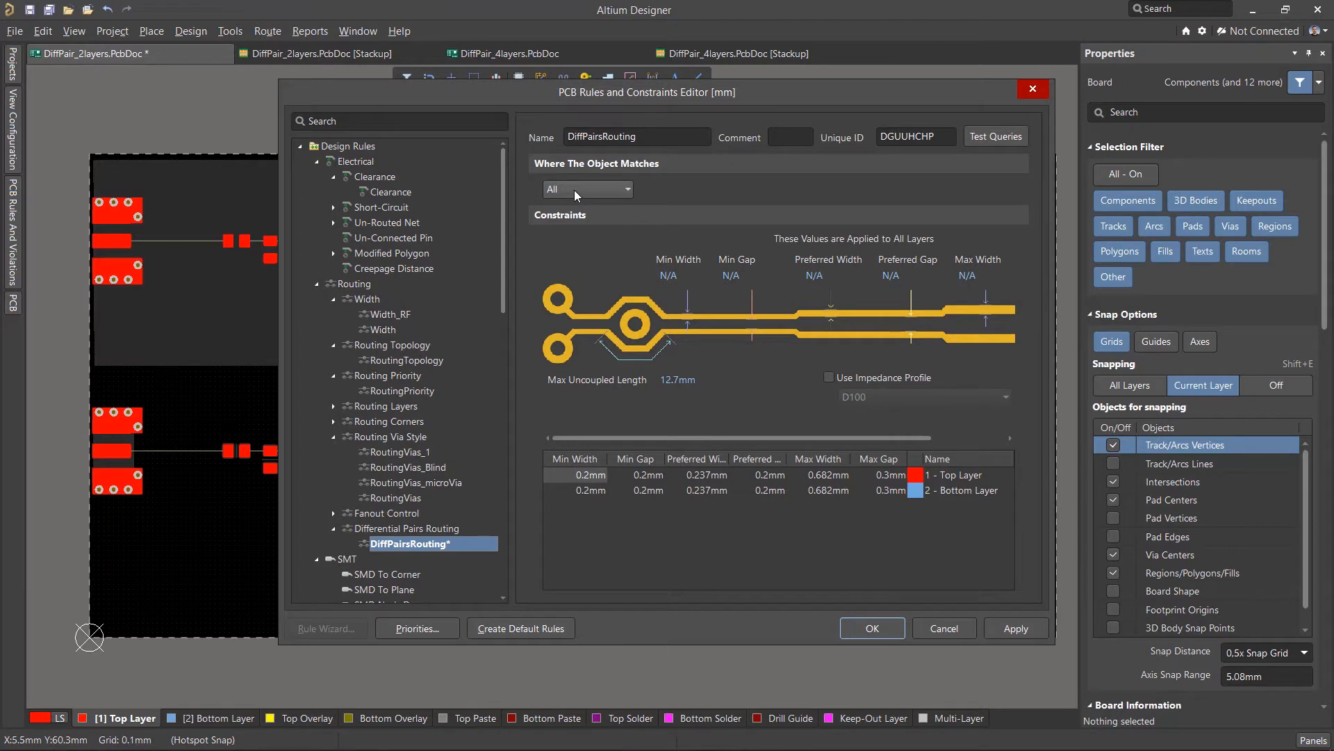
{"action": "left_click", "coordinate": [828, 377]}
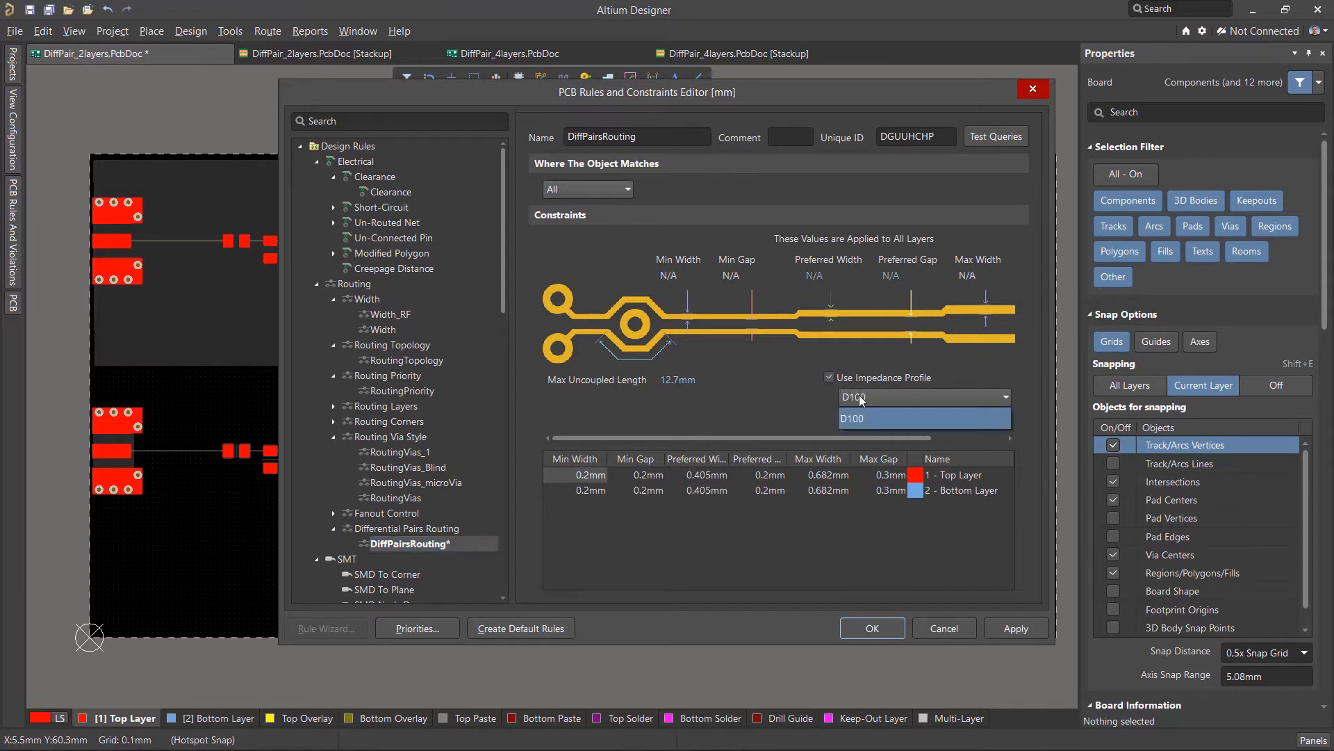
{"action": "left_click", "coordinate": [924, 418]}
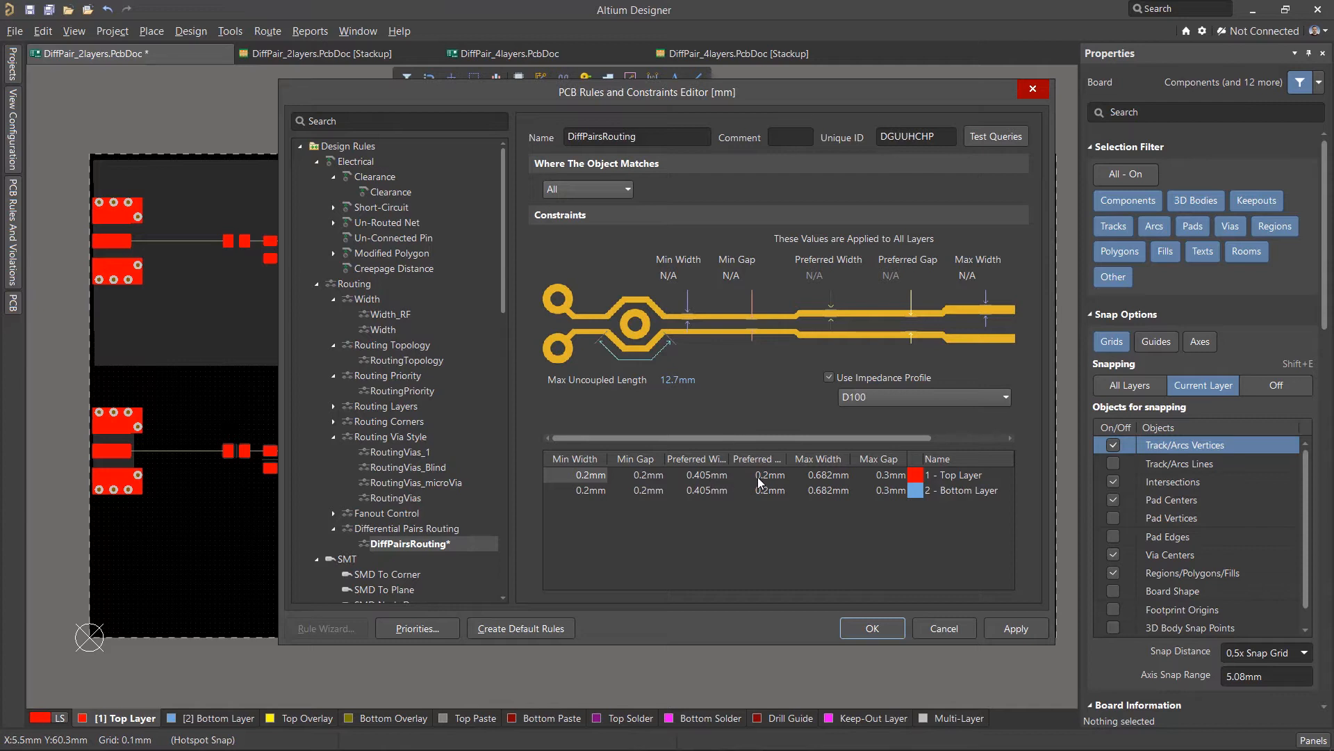
{"action": "double_click", "coordinate": [623, 475]}
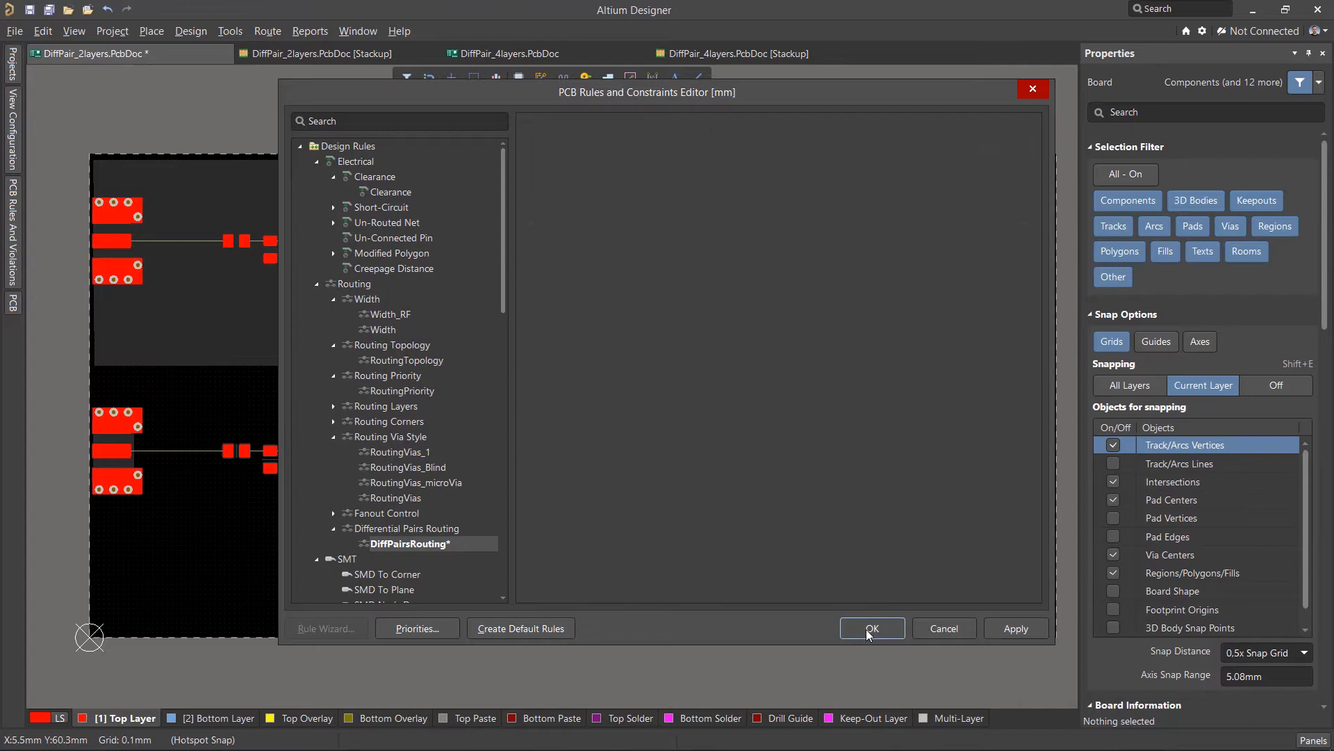
{"action": "left_click", "coordinate": [870, 629]}
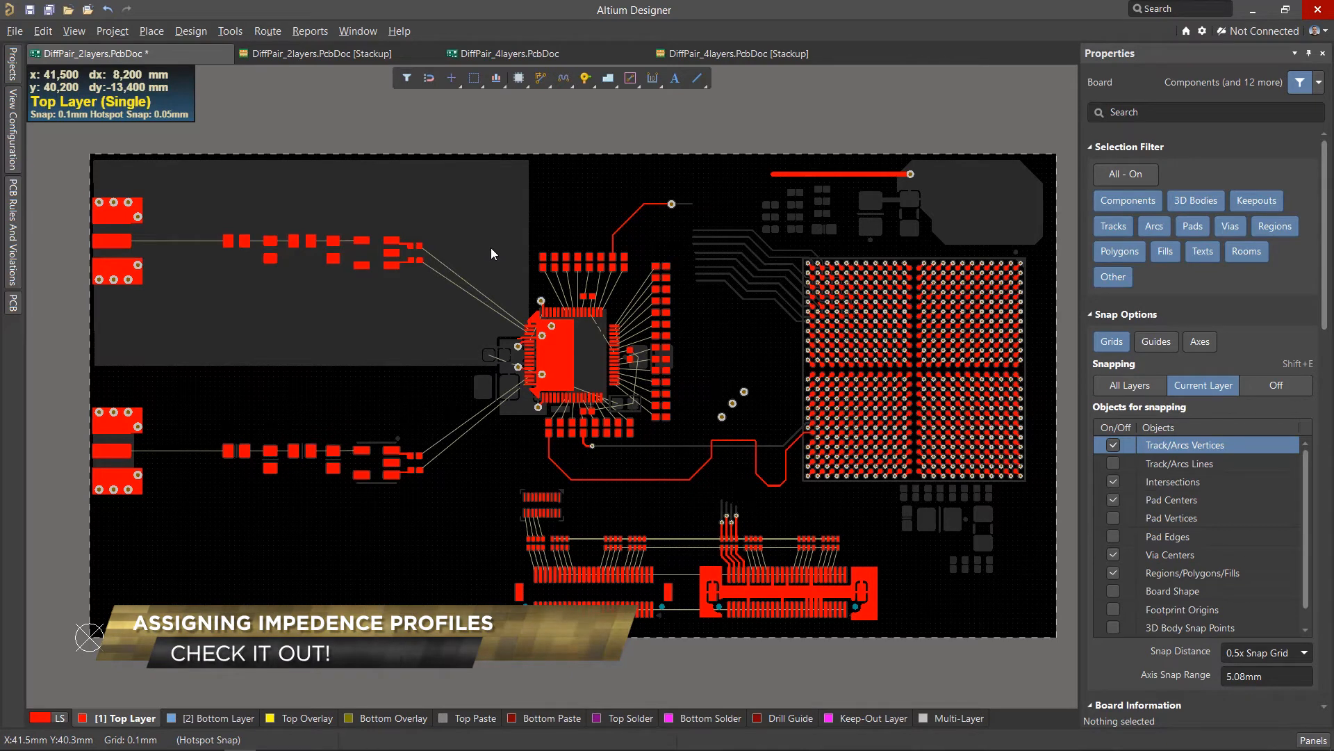
{"action": "mouse_move", "coordinate": [529, 168]}
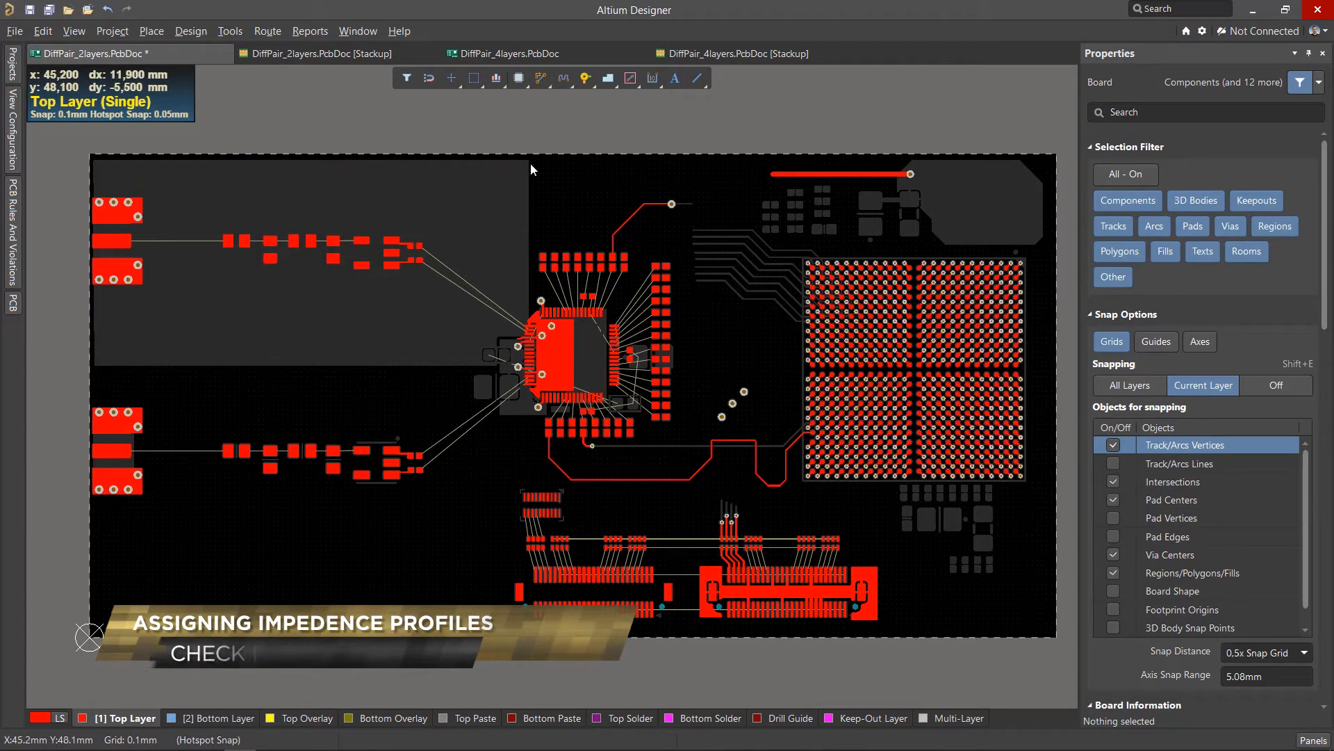
- Interactively route the VINA pair at 0.405 mm from the connector pads to the IC pads
{"action": "left_click", "coordinate": [438, 280]}
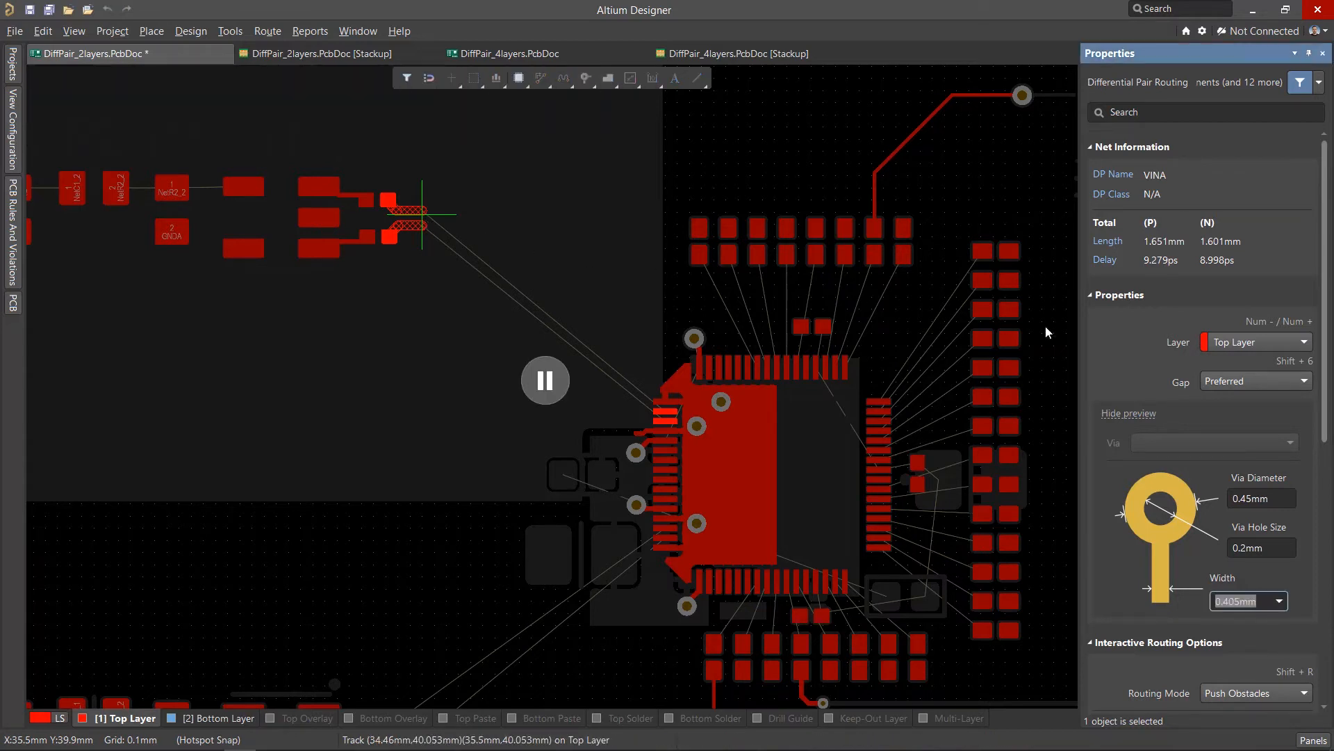
{"action": "left_click", "coordinate": [1279, 600]}
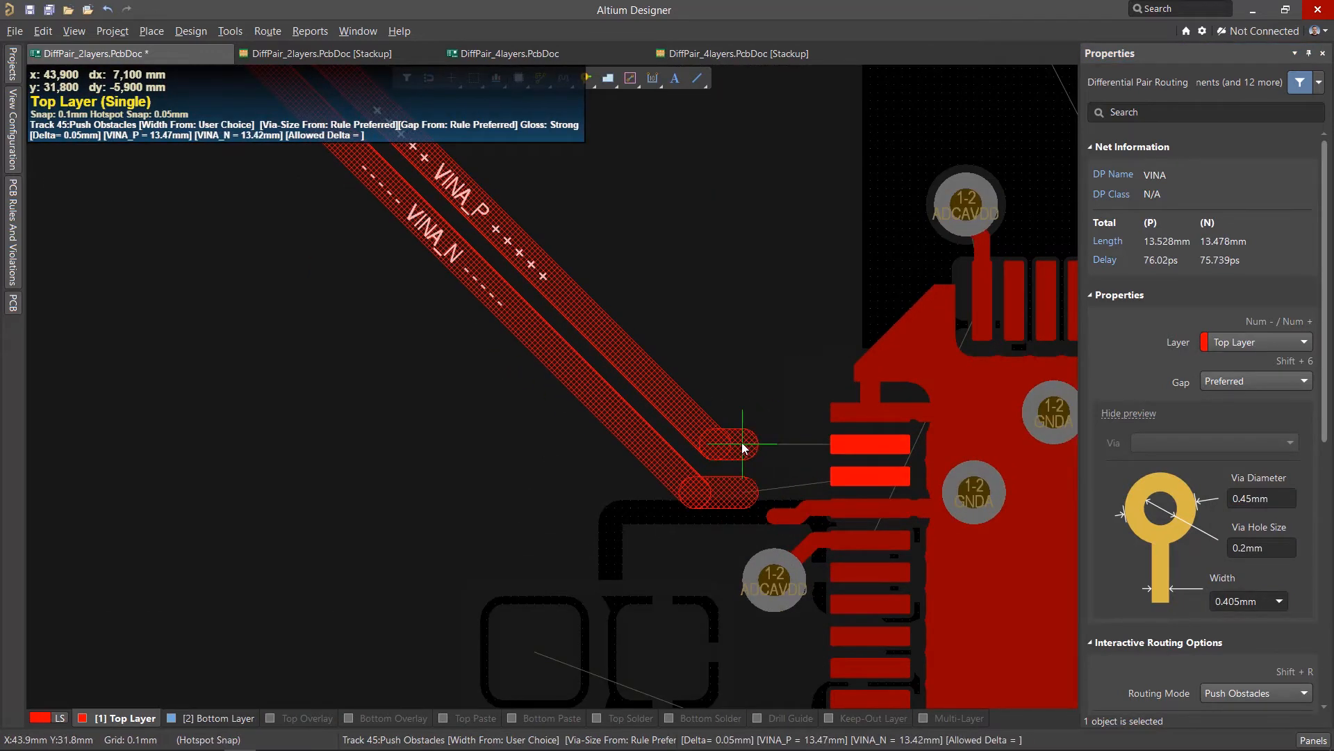
{"action": "mouse_move", "coordinate": [743, 442]}
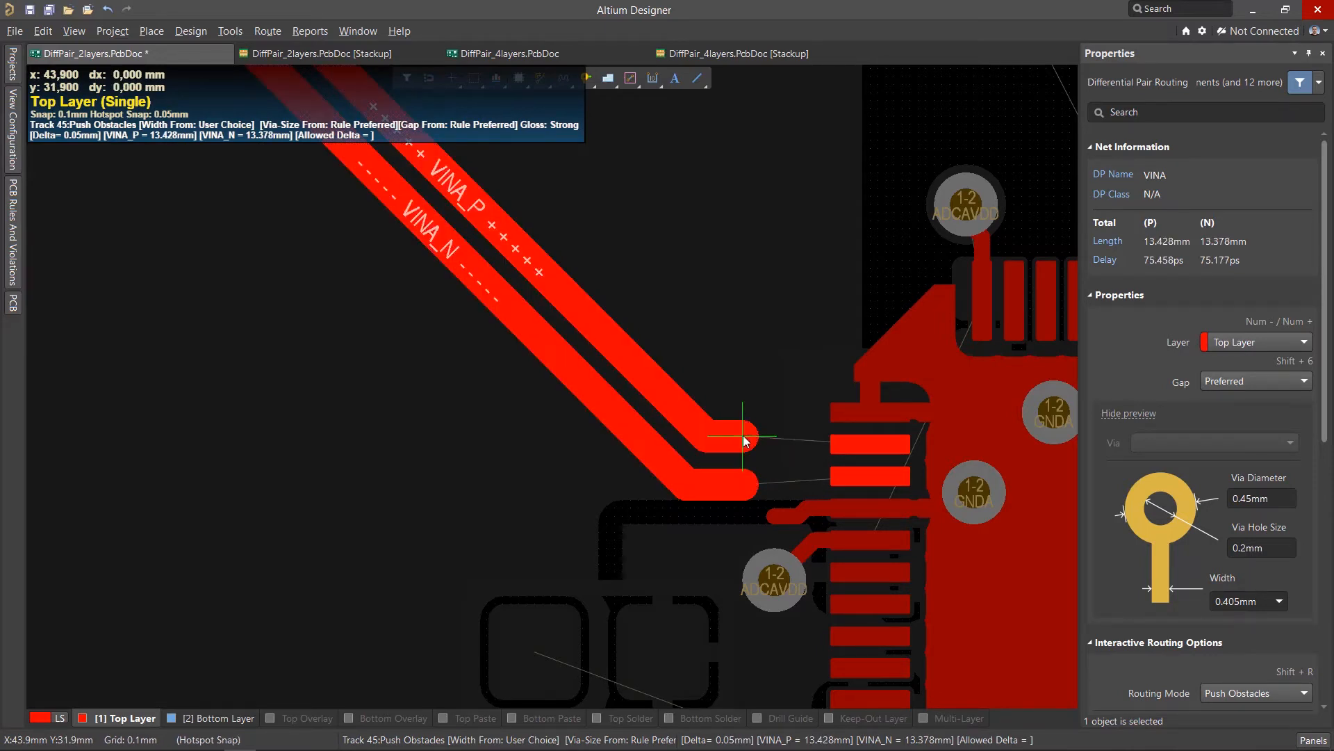
{"action": "left_click", "coordinate": [1253, 380]}
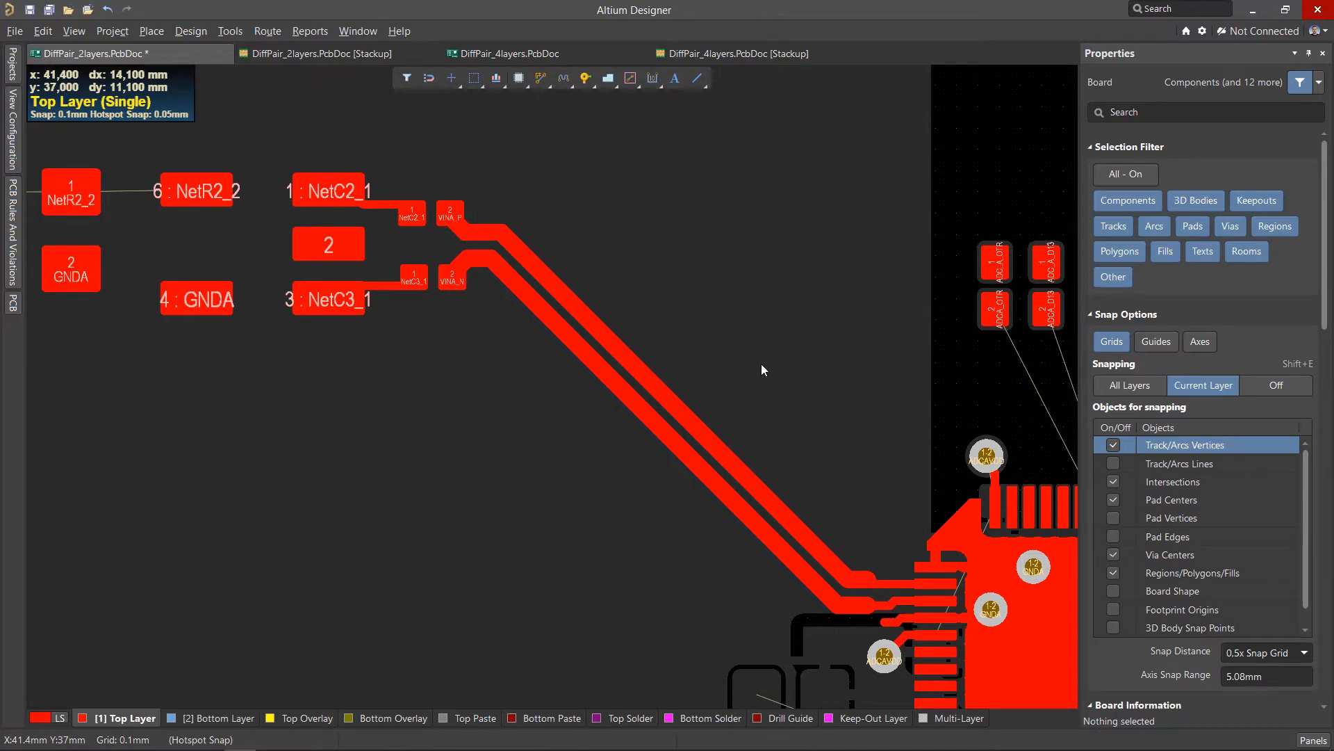
- Switch the 2-layer profile to differential-coplanar DC100
{"action": "left_click", "coordinate": [320, 53]}
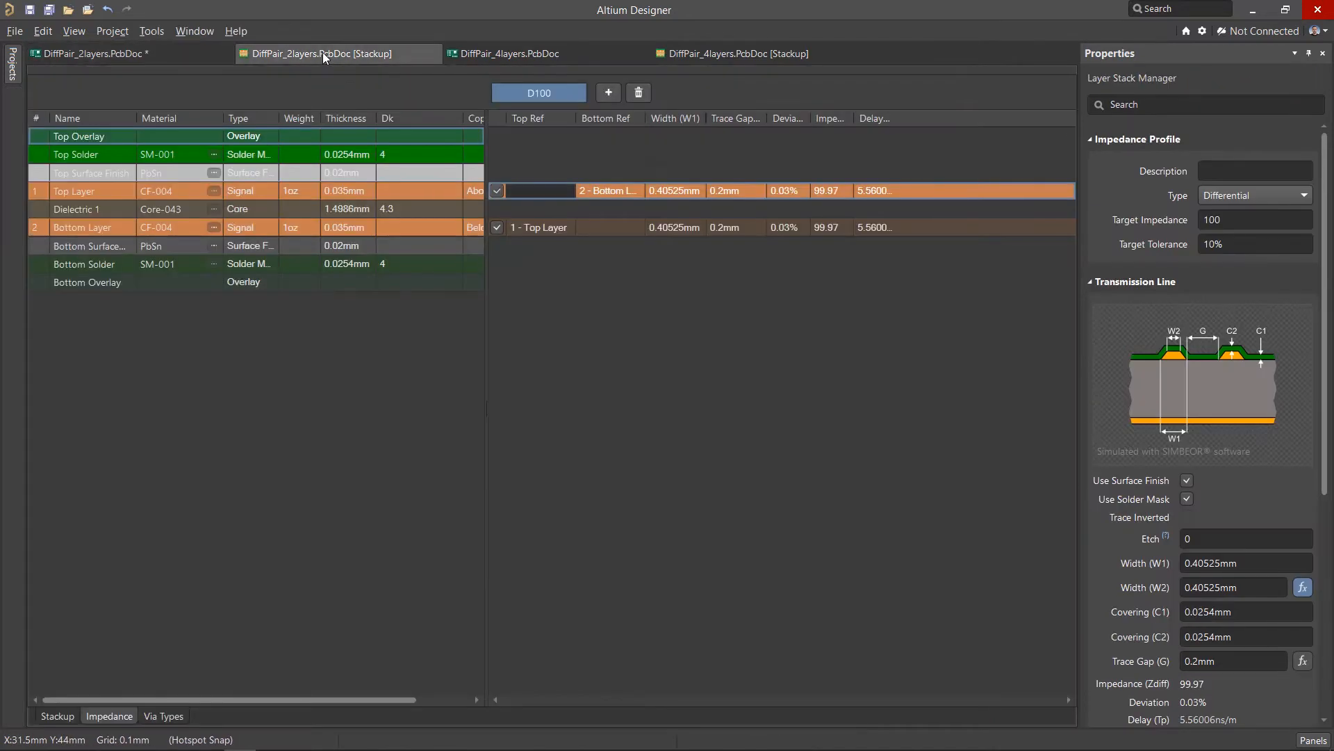
{"action": "left_click", "coordinate": [1254, 195]}
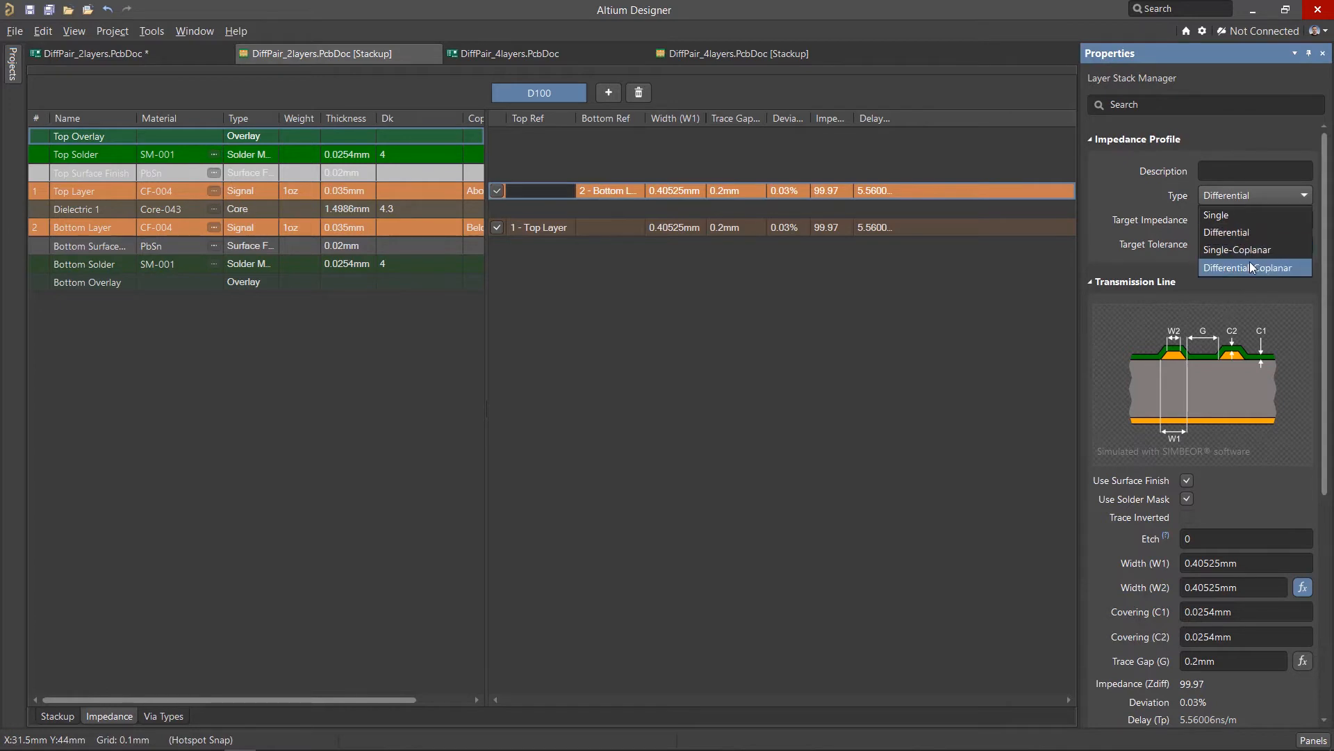
{"action": "left_click", "coordinate": [1251, 266]}
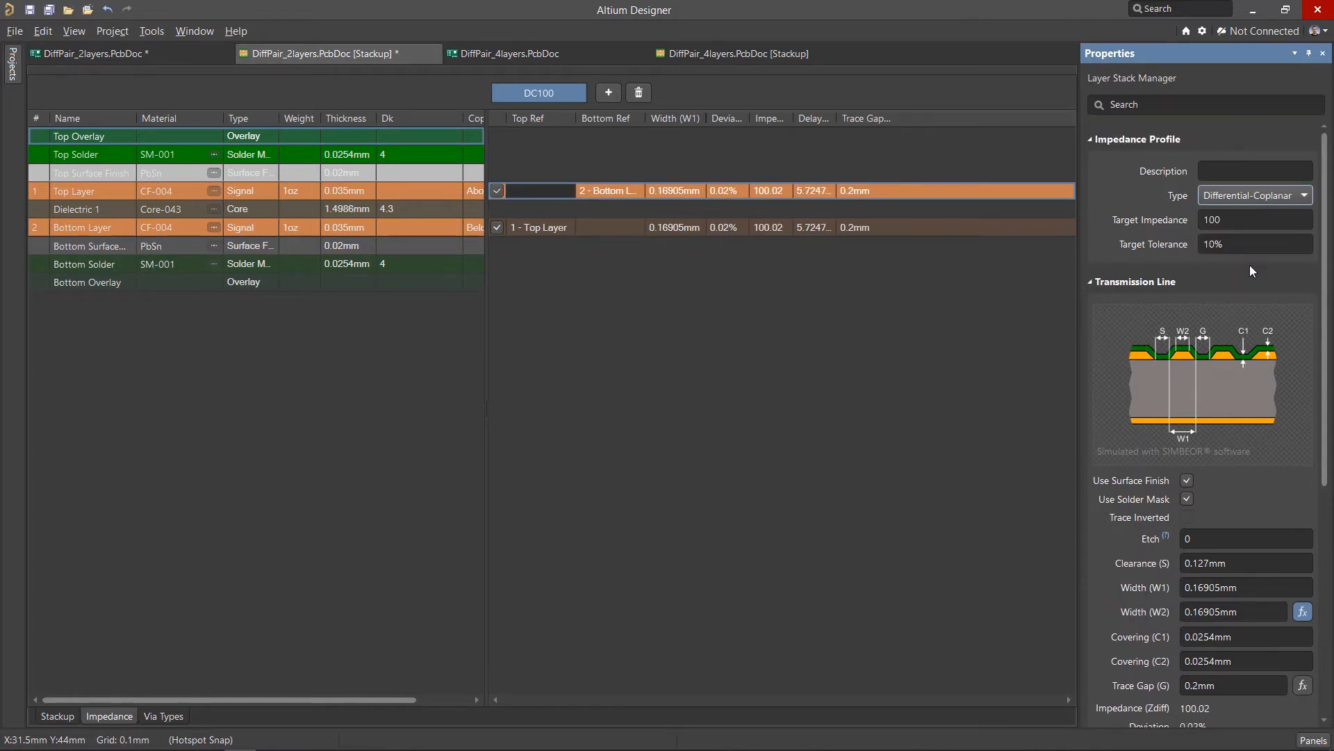
{"action": "mouse_move", "coordinate": [1136, 358]}
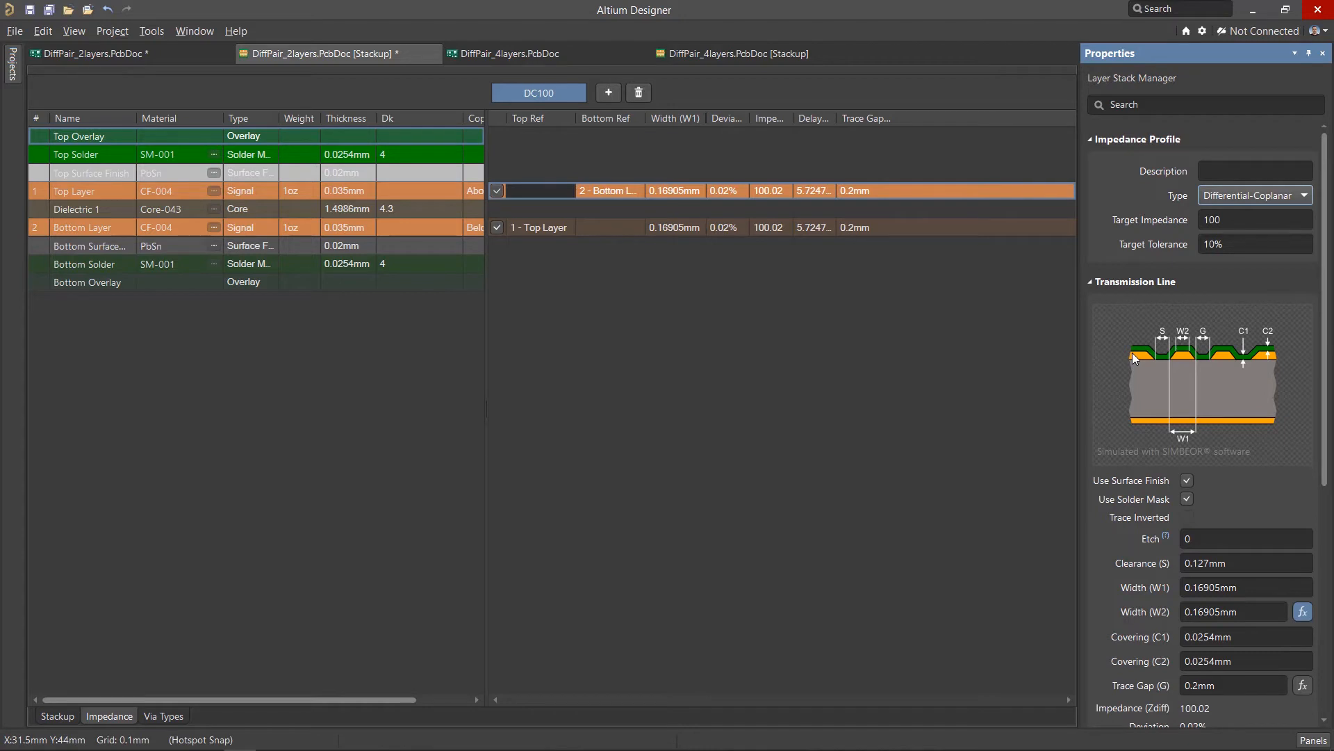
{"action": "mouse_move", "coordinate": [1222, 361]}
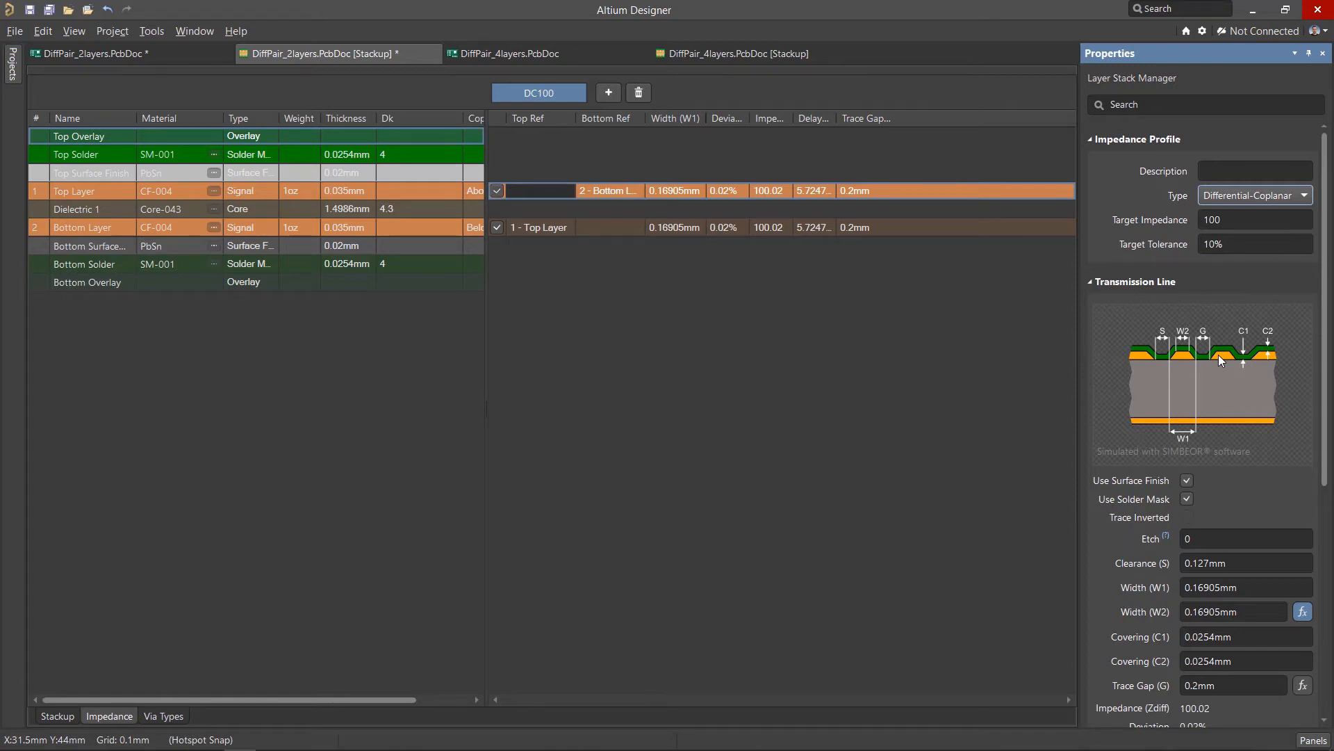
- Set the pair clearance to 0.2mm so widths recalculate to 0.237 mm, then save the stackup
{"action": "left_click", "coordinate": [1233, 685]}
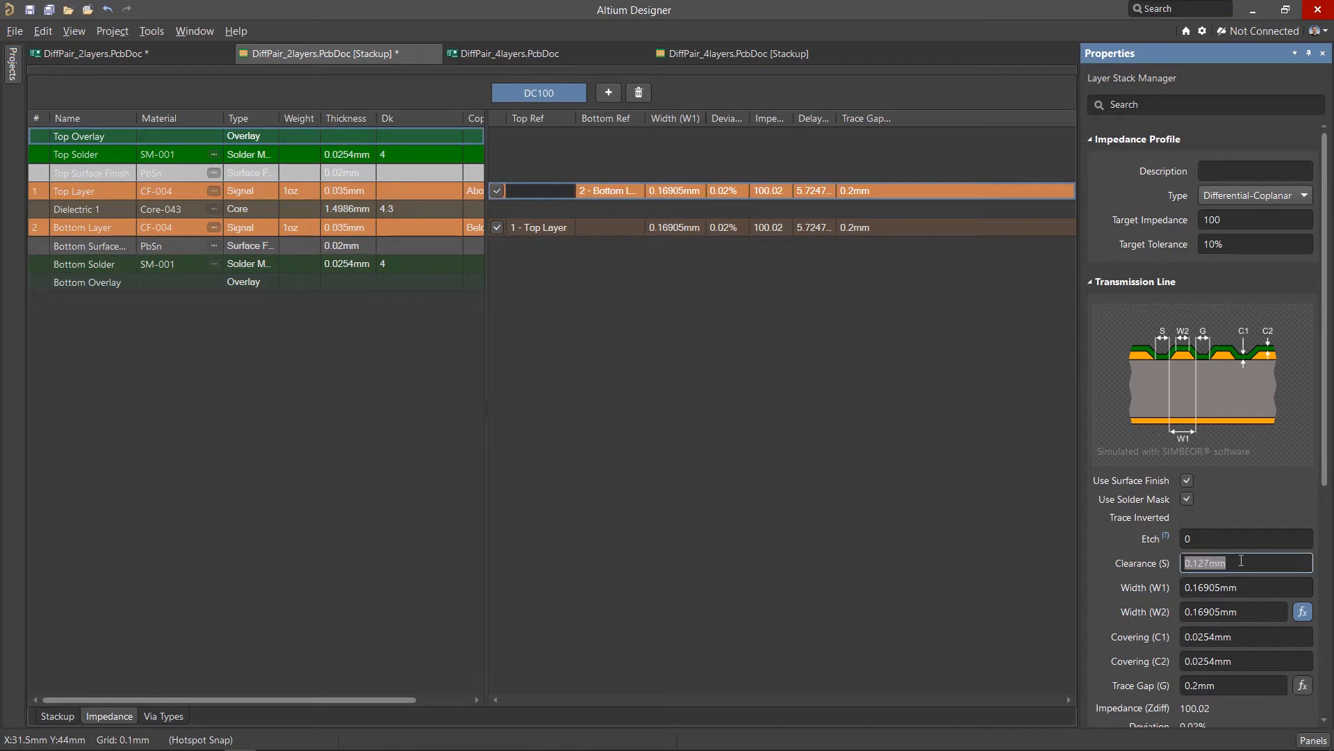
{"action": "type", "text": "0.2mm"}
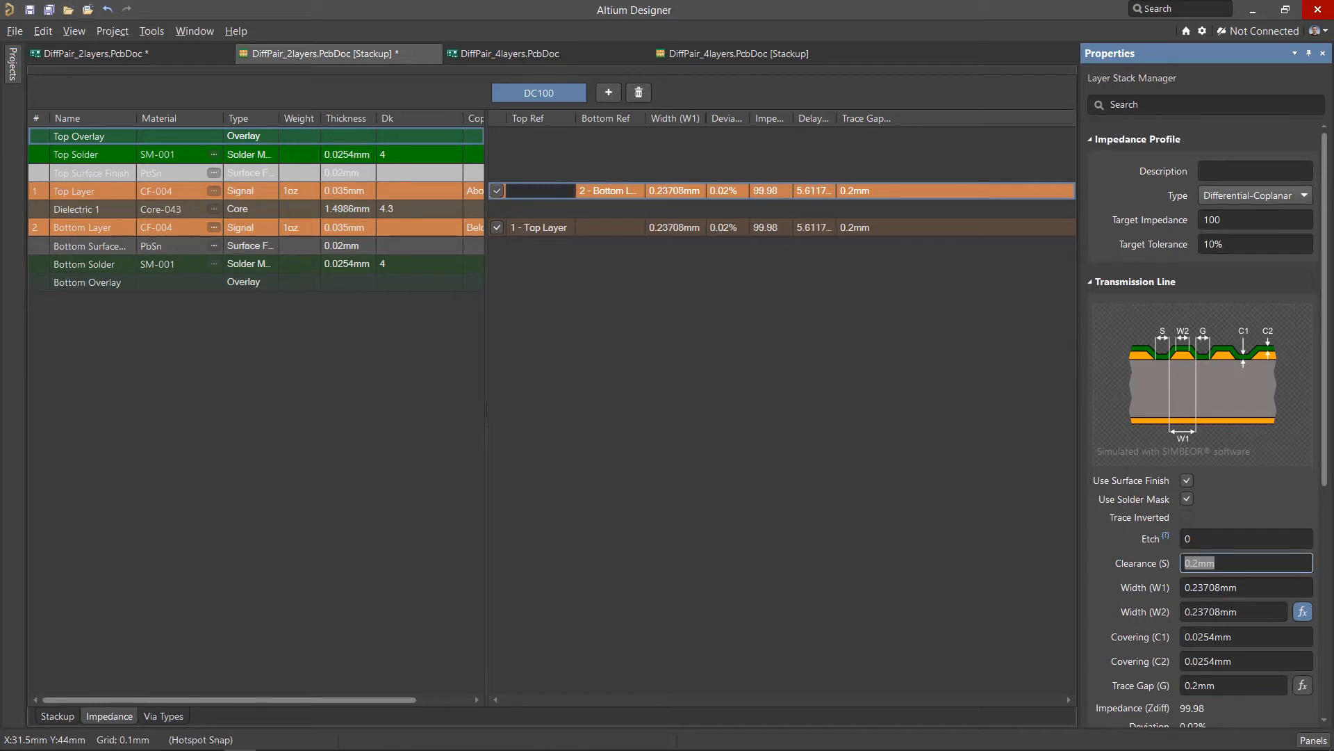
{"action": "left_click", "coordinate": [1245, 586]}
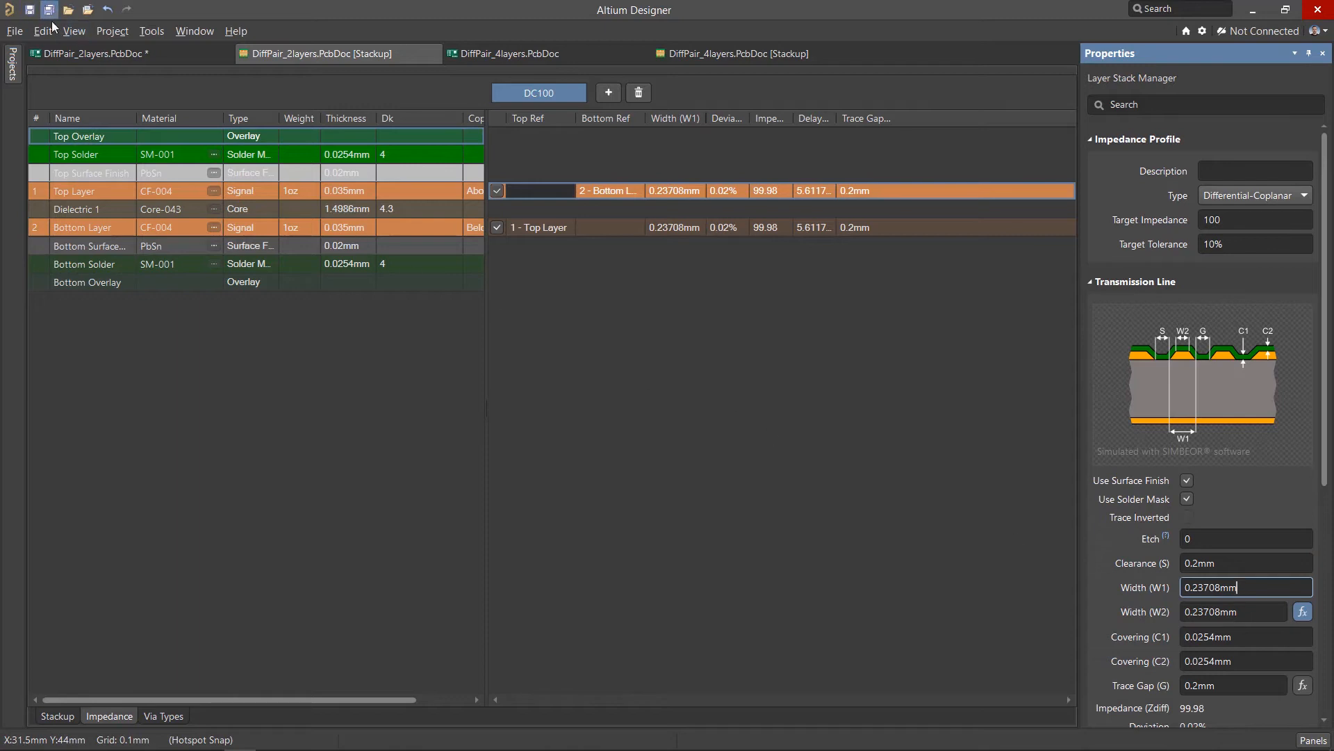
{"action": "left_click", "coordinate": [93, 54]}
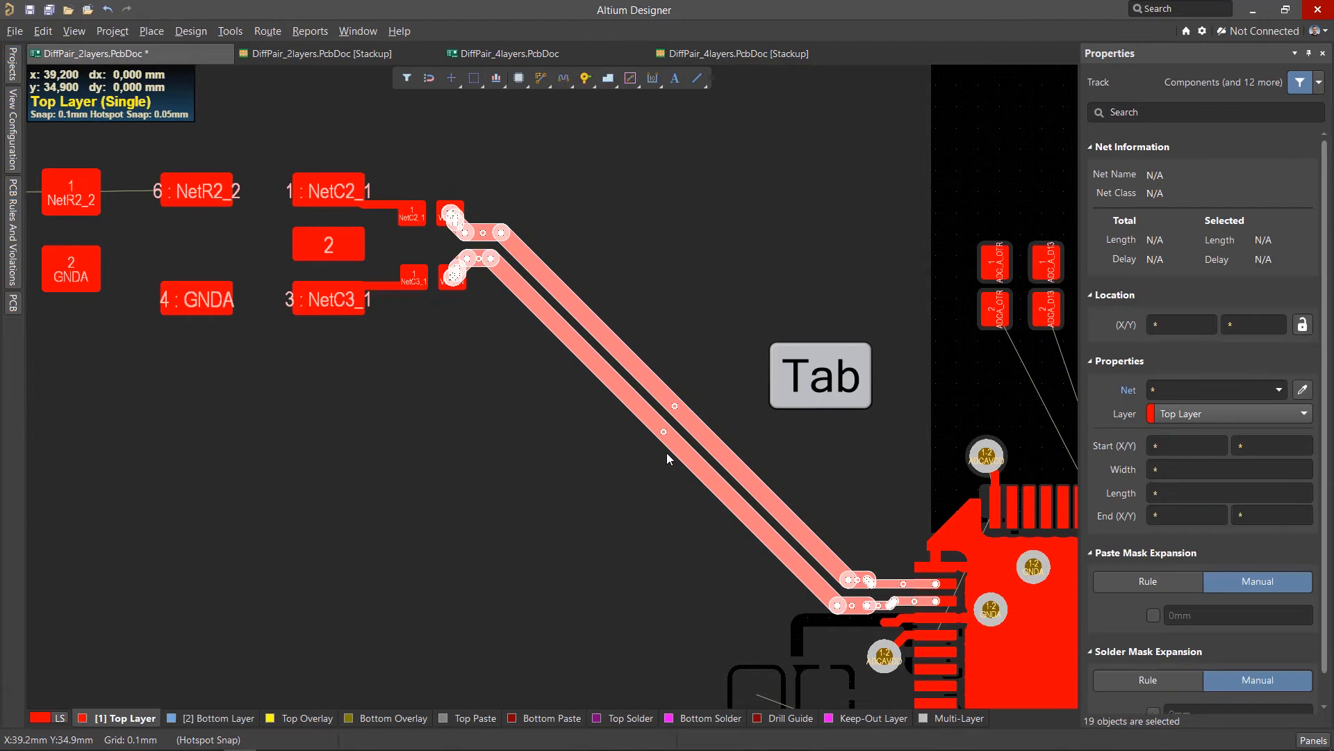
- Deselect and view the routed pair, then return to the 2-layer stackup showing DC100 at 99.98 ohms
{"action": "left_click", "coordinate": [267, 30]}
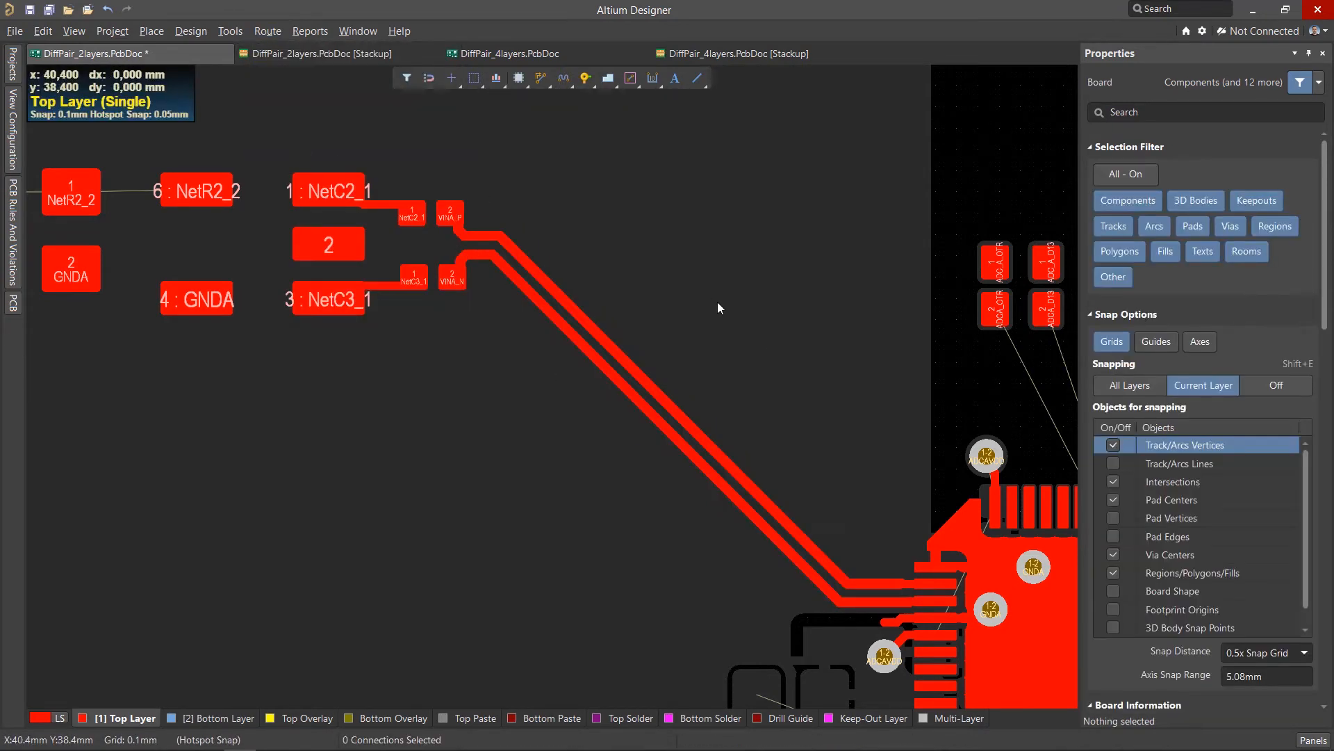
{"action": "left_click", "coordinate": [673, 410]}
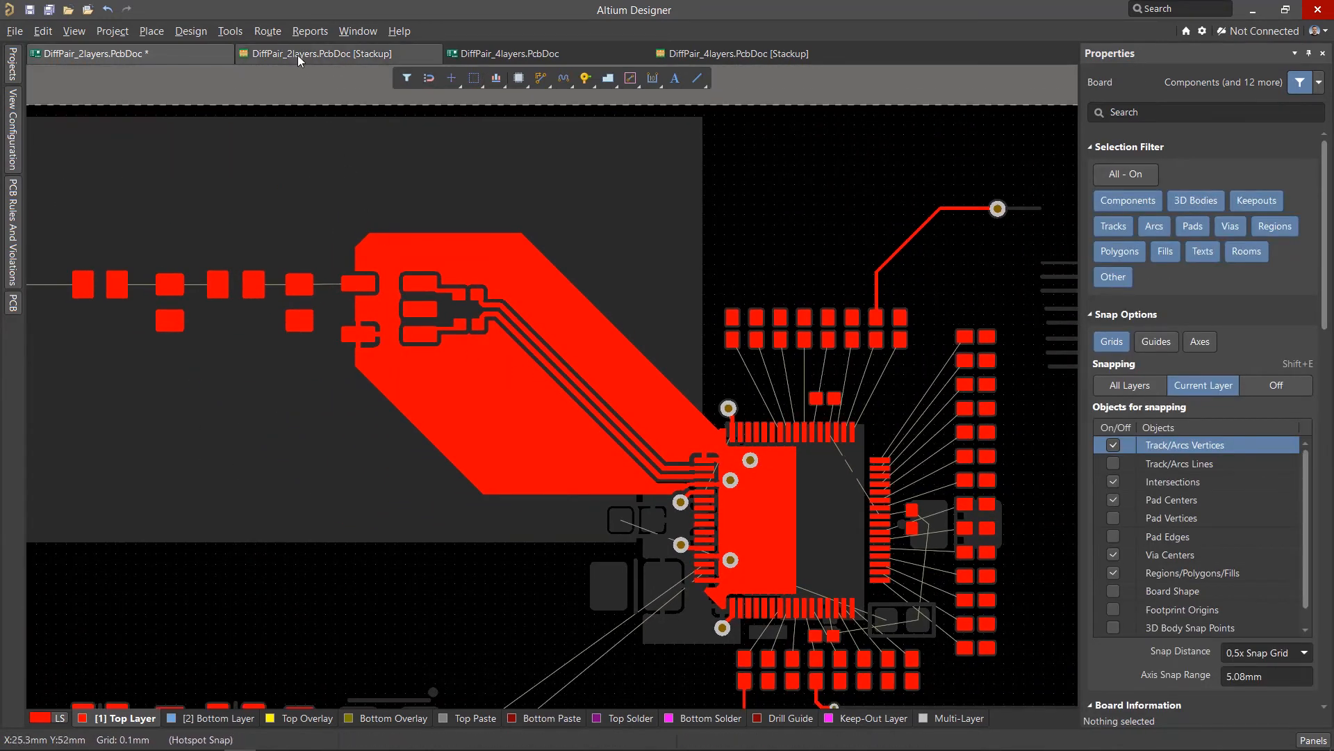
{"action": "left_click", "coordinate": [319, 53]}
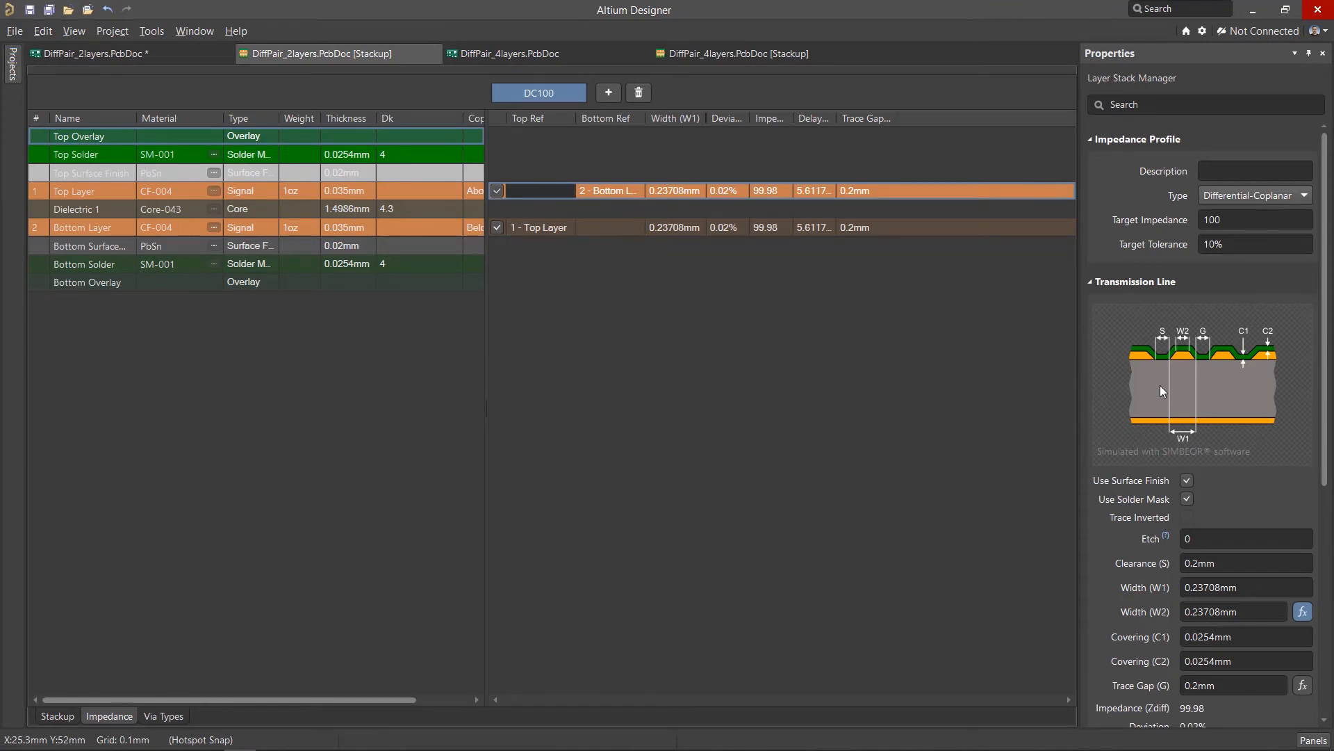
{"action": "mouse_move", "coordinate": [1156, 357]}
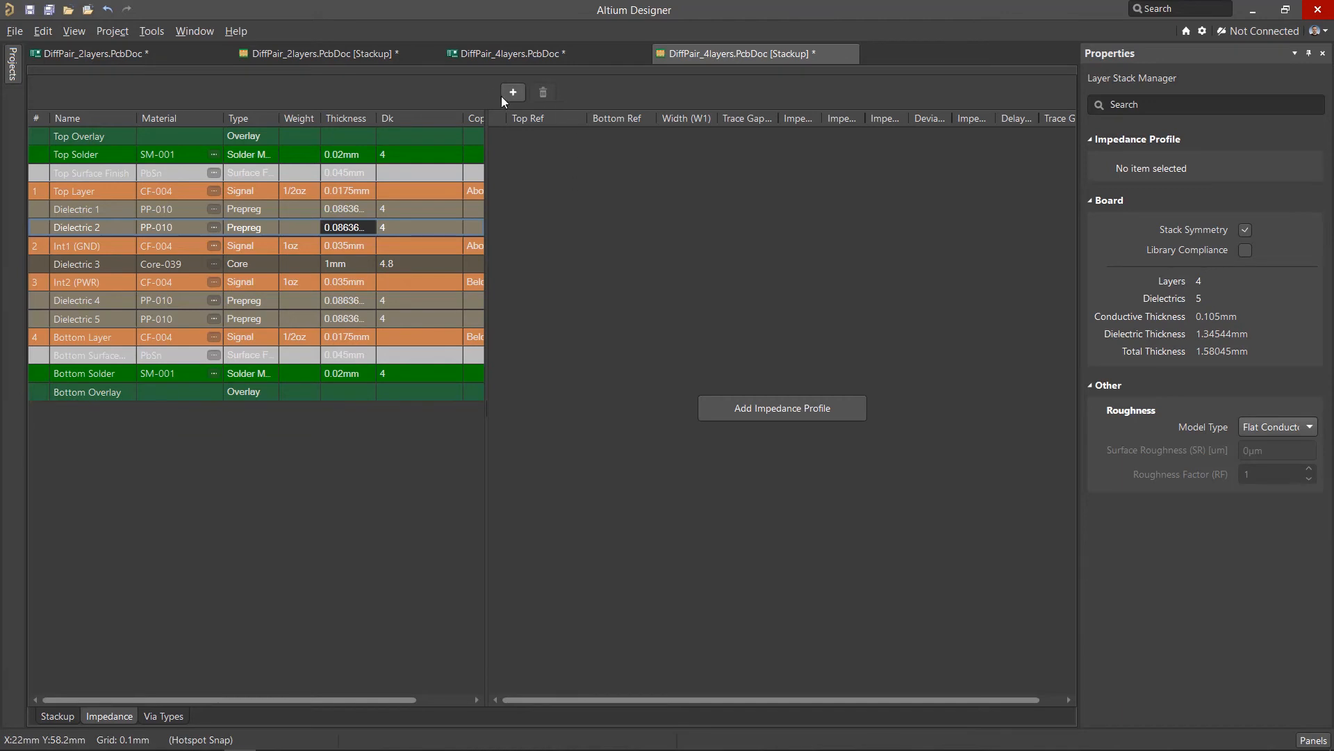
- Create a 100-ohm differential profile D100 and set Int1's trace gap to 0.2 mm
{"action": "left_click", "coordinate": [1257, 195]}
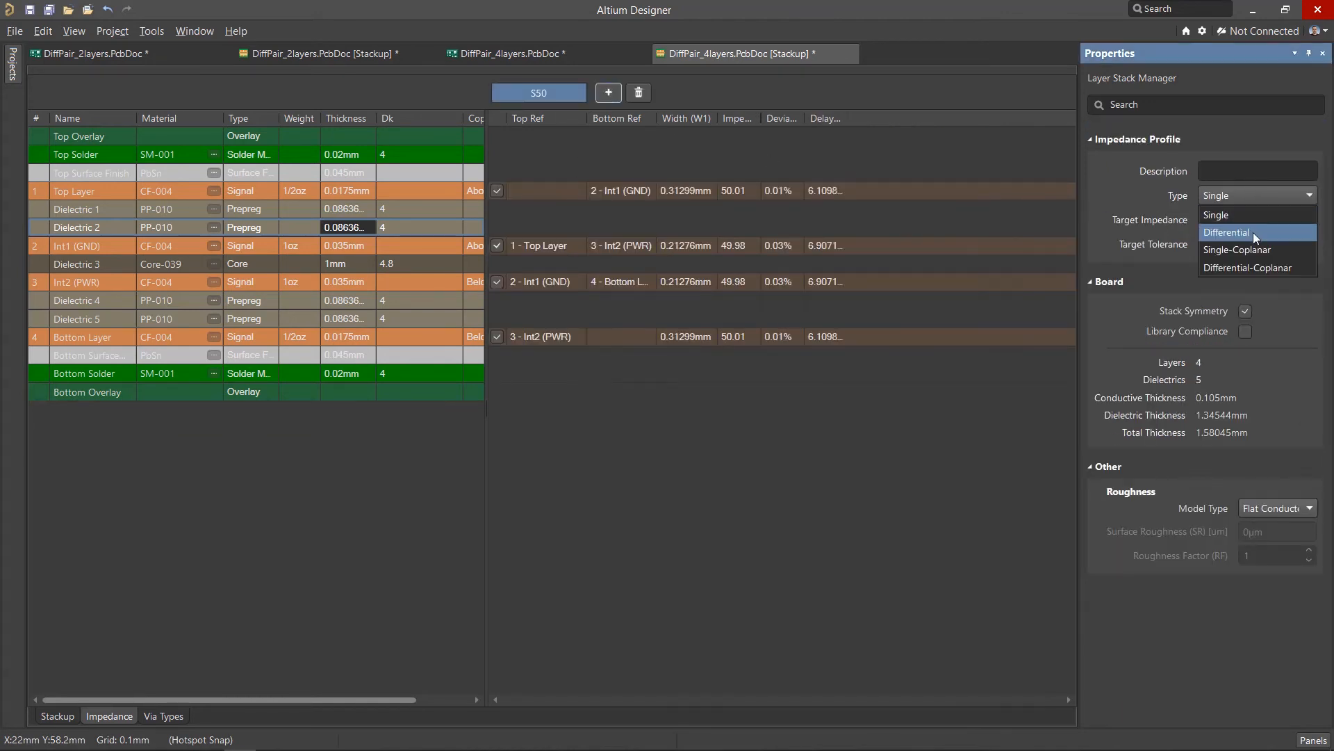
{"action": "left_click", "coordinate": [1228, 232]}
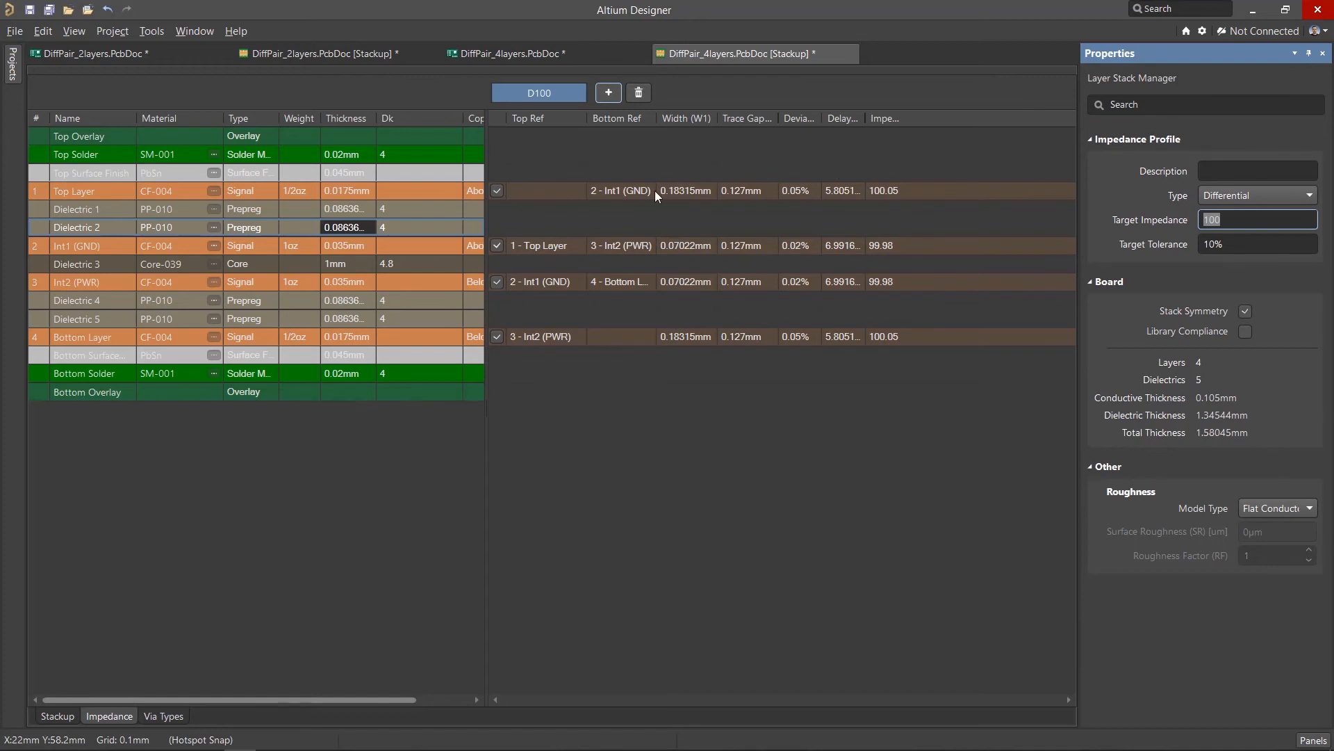
{"action": "left_click", "coordinate": [545, 190]}
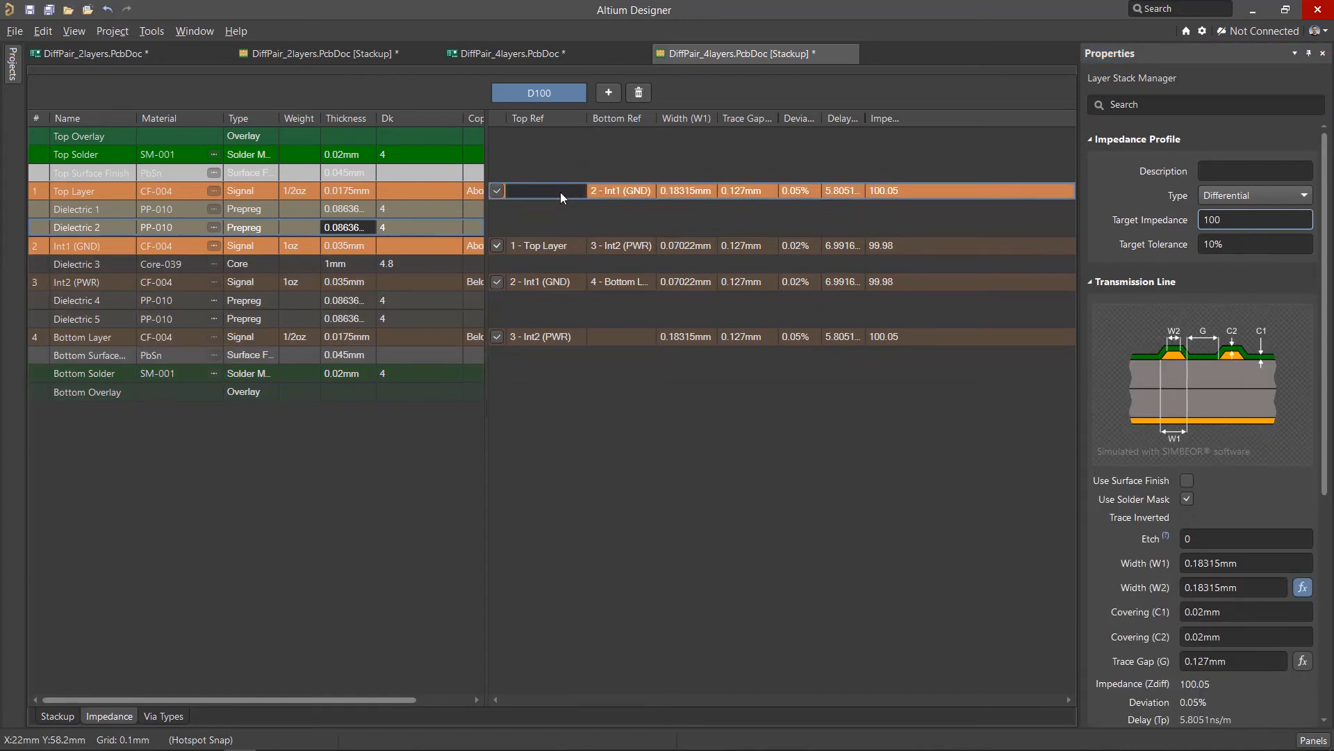
{"action": "left_click", "coordinate": [1186, 480]}
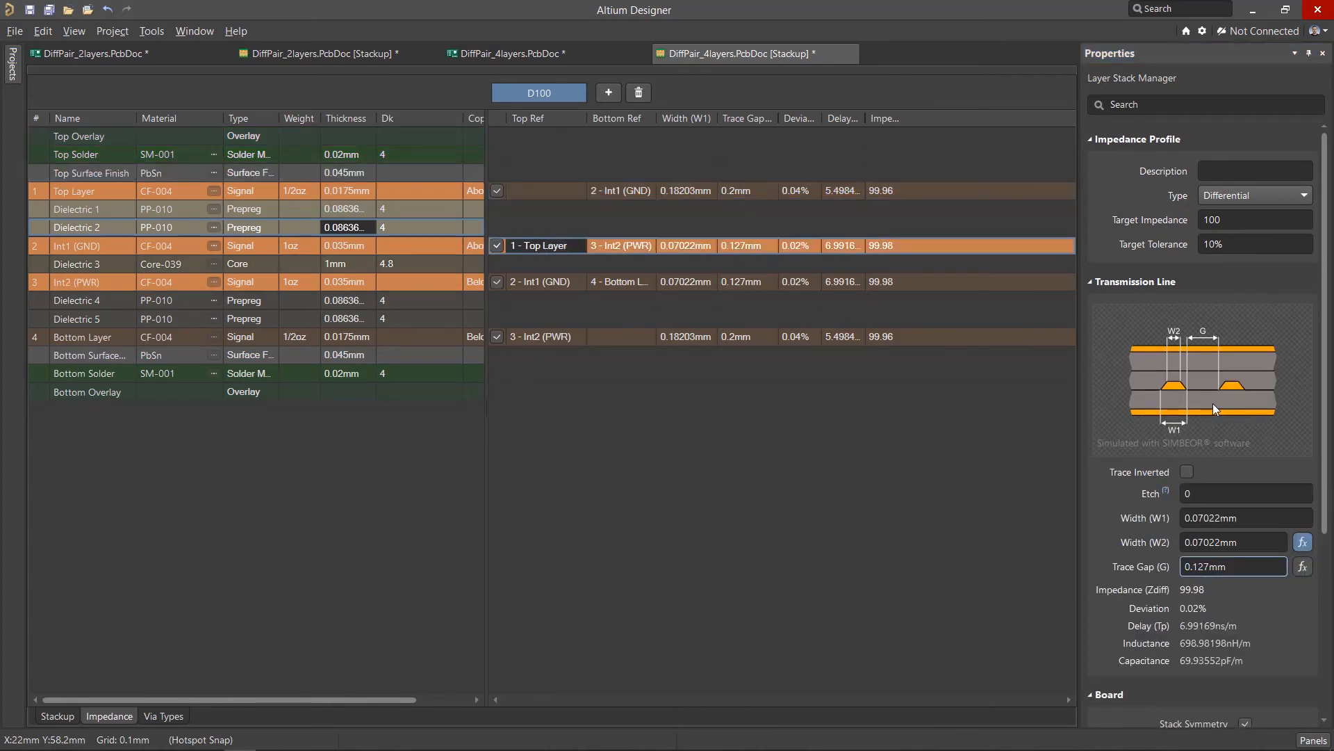
{"action": "mouse_move", "coordinate": [1251, 543]}
{"action": "type", "text": "0.2"}
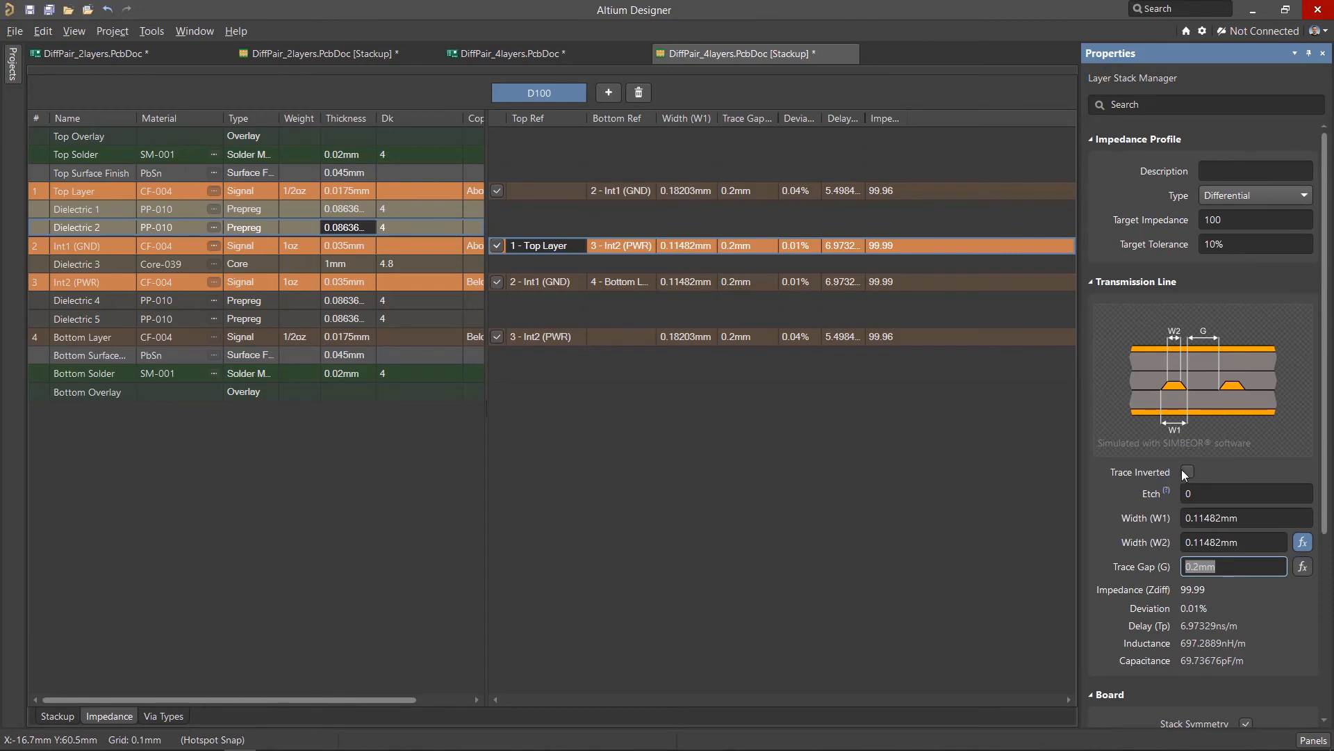
- Preview Trace Inverted on Int1, restore it, and bring up its top reference choices
{"action": "left_click", "coordinate": [1189, 473]}
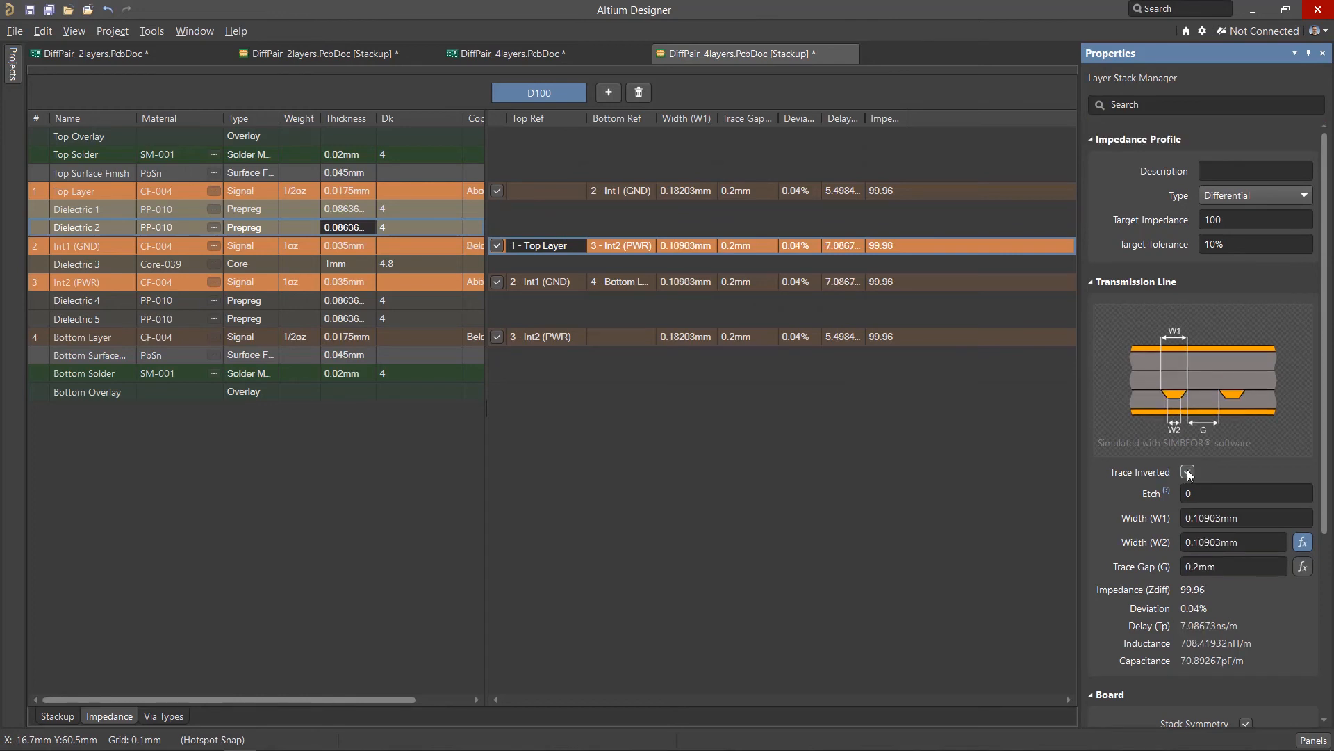
{"action": "left_click", "coordinate": [1187, 471]}
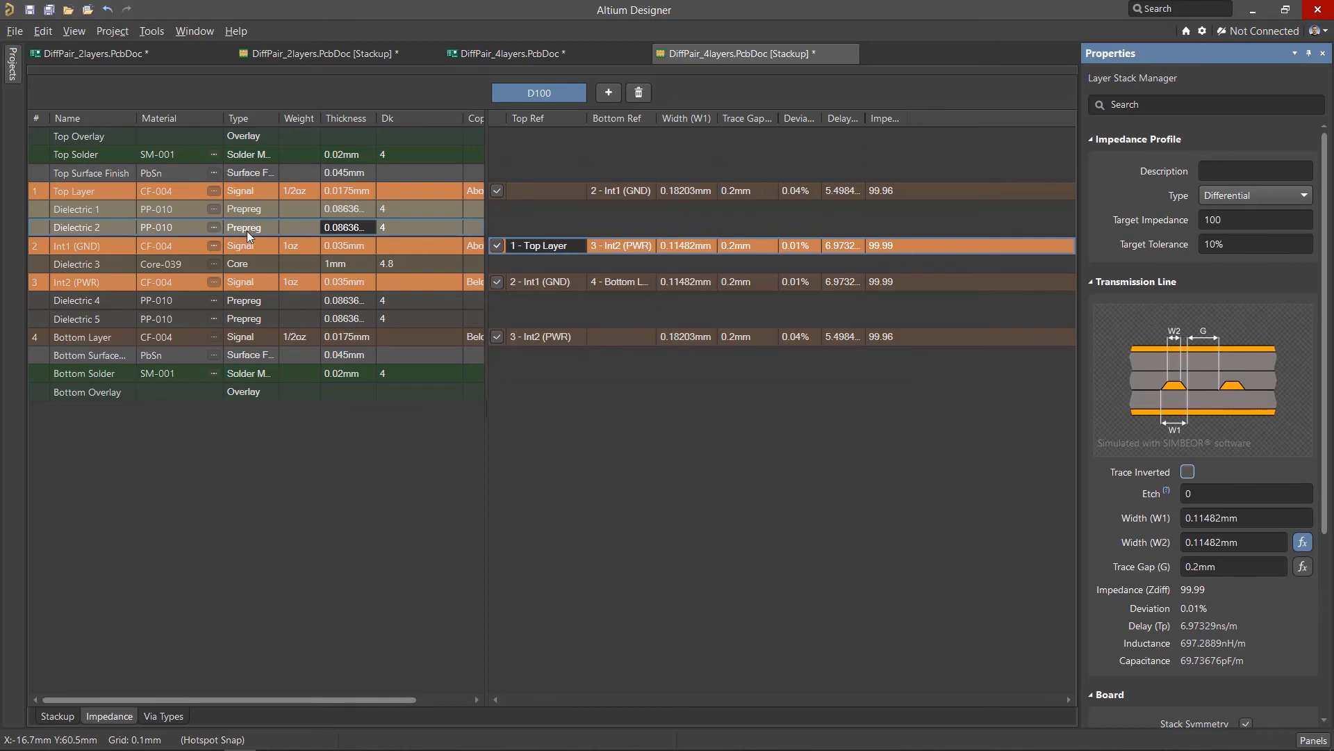
{"action": "left_click", "coordinate": [579, 245]}
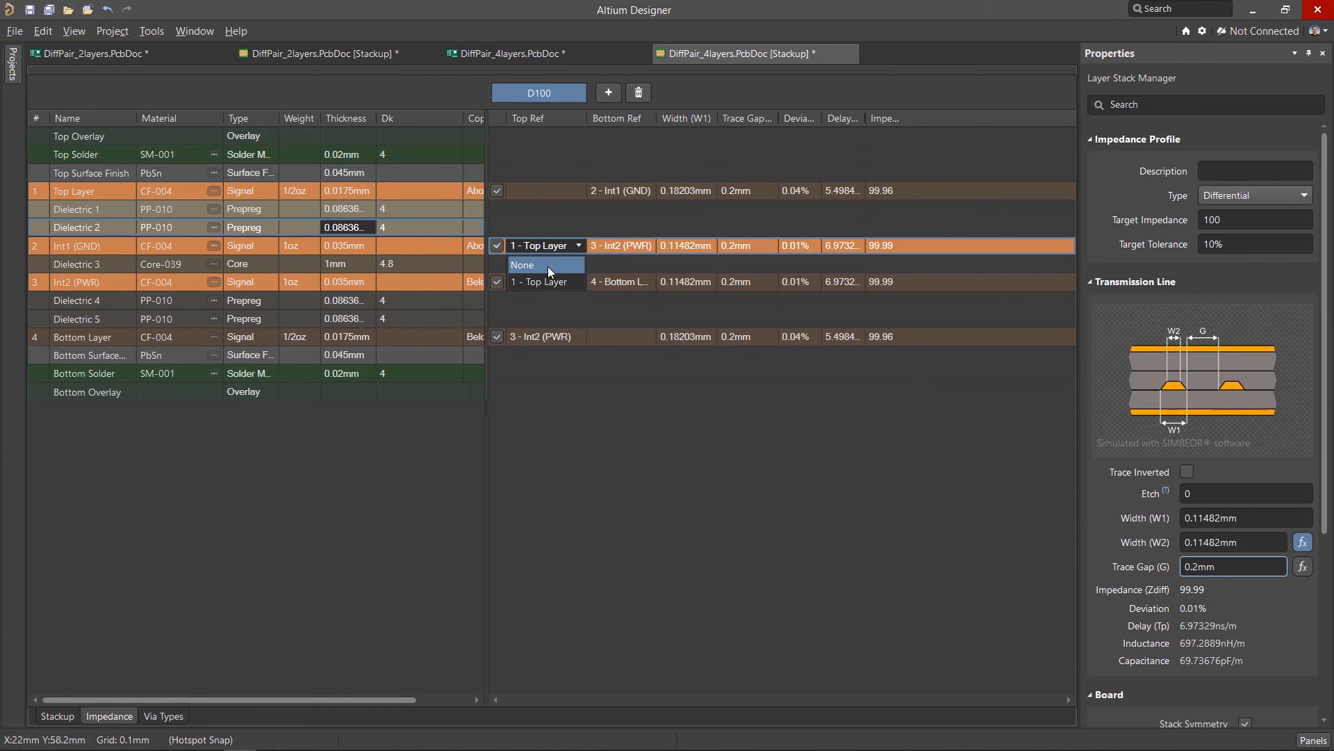
- Set Int1's top reference to None and make the profile differential-coplanar DC100
{"action": "left_click", "coordinate": [523, 264]}
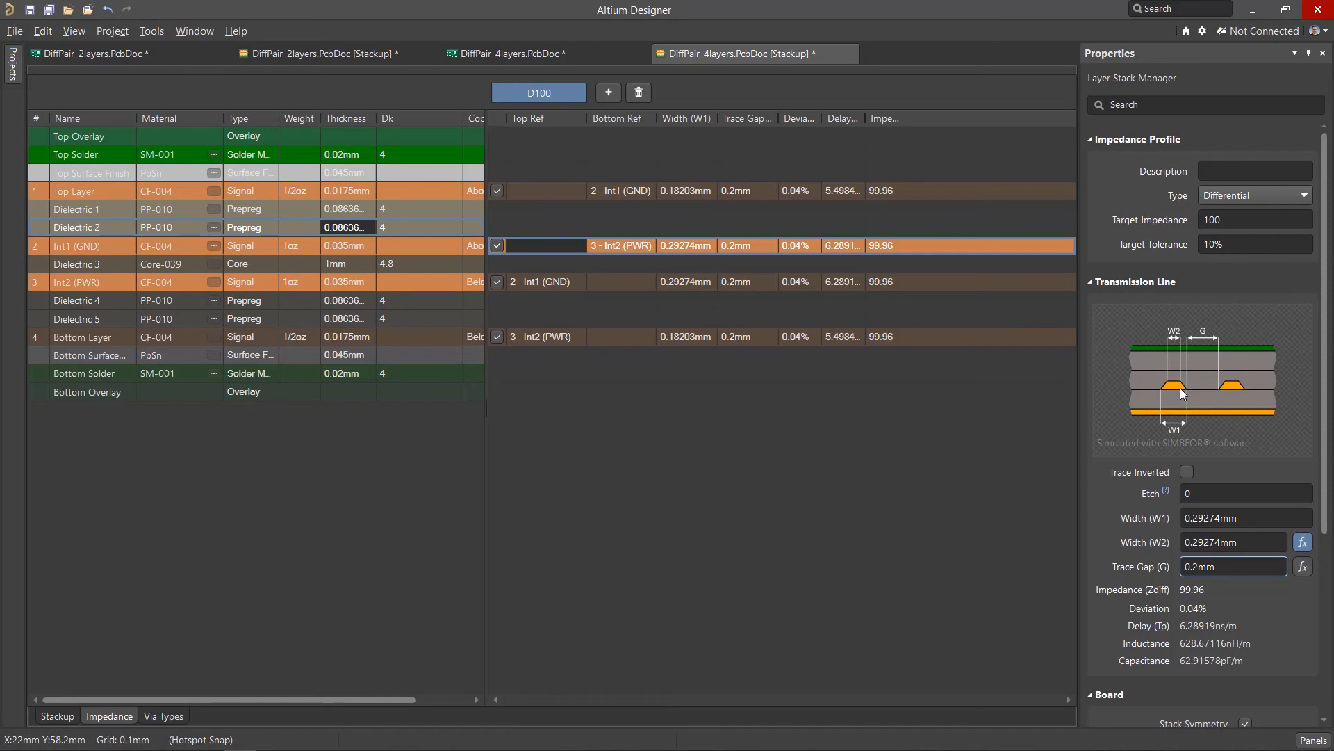
{"action": "left_click", "coordinate": [1253, 195]}
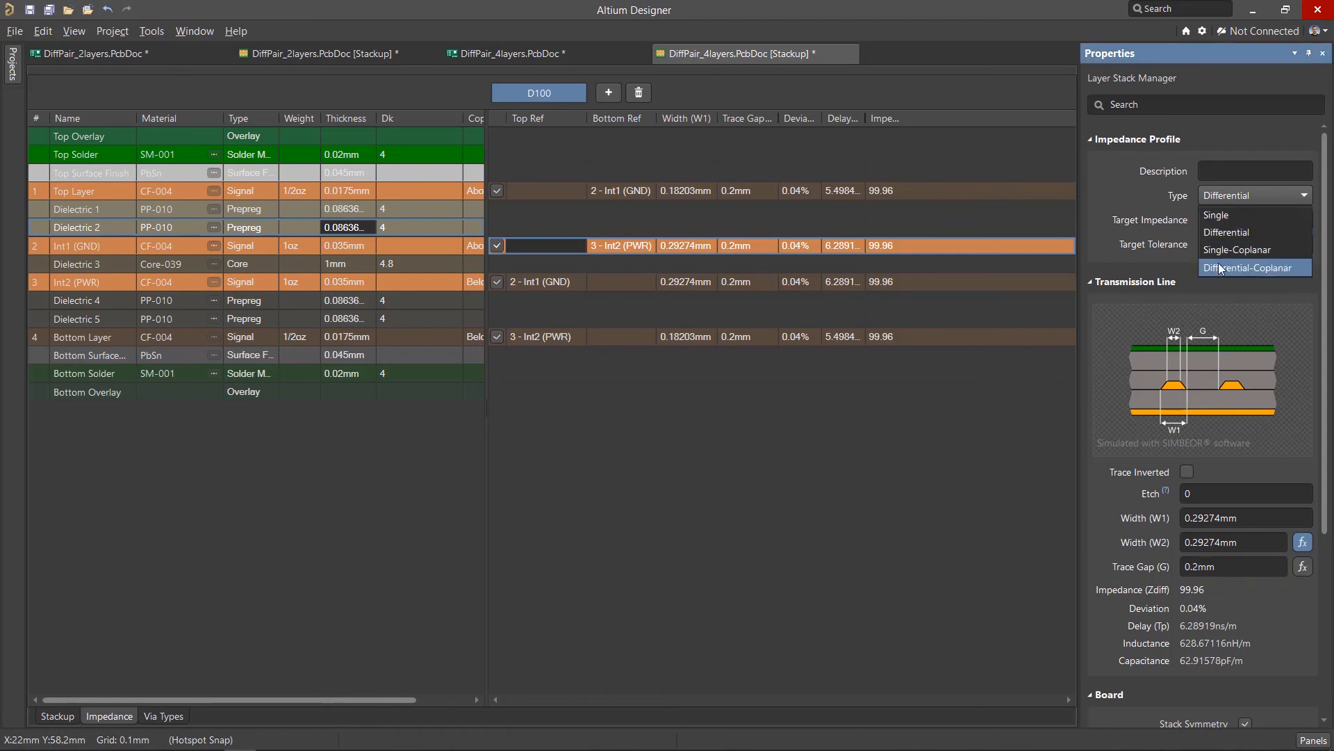
{"action": "left_click", "coordinate": [1248, 267]}
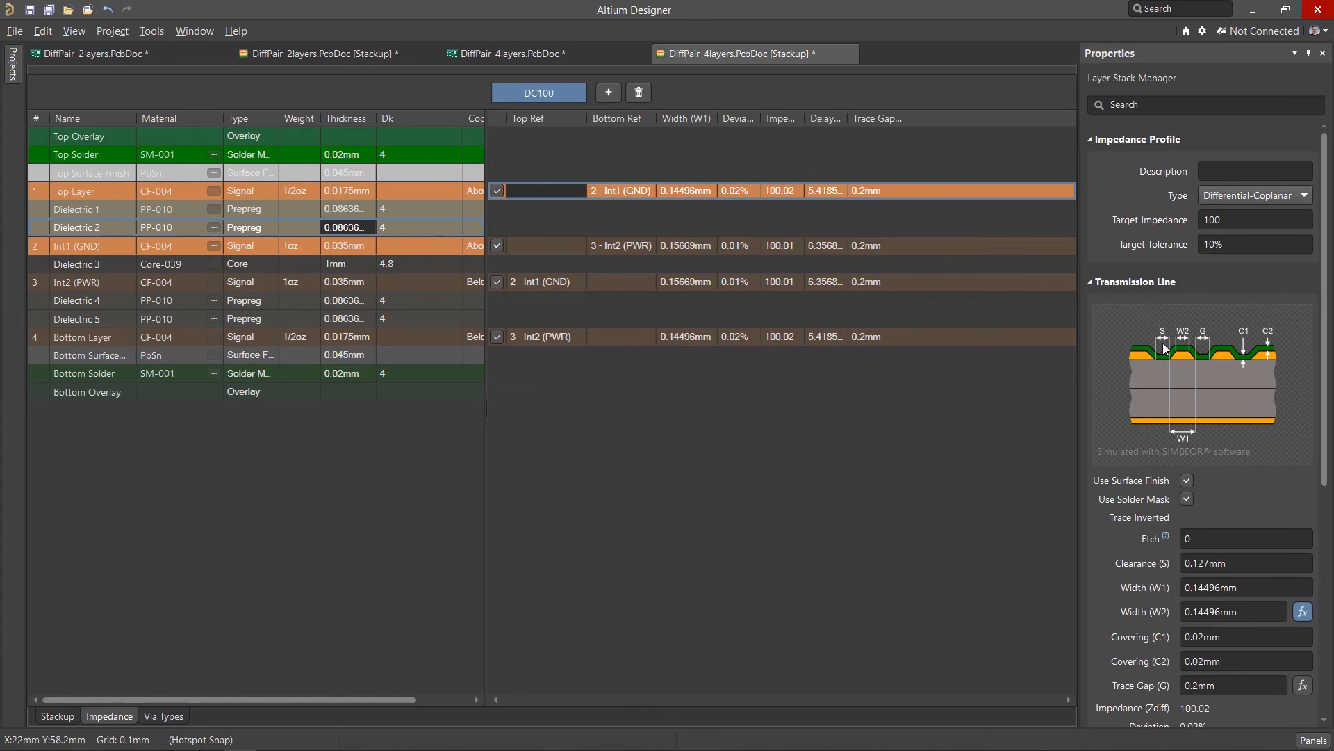
- Set the Int1 traces' bottom reference to None
{"action": "left_click", "coordinate": [766, 245]}
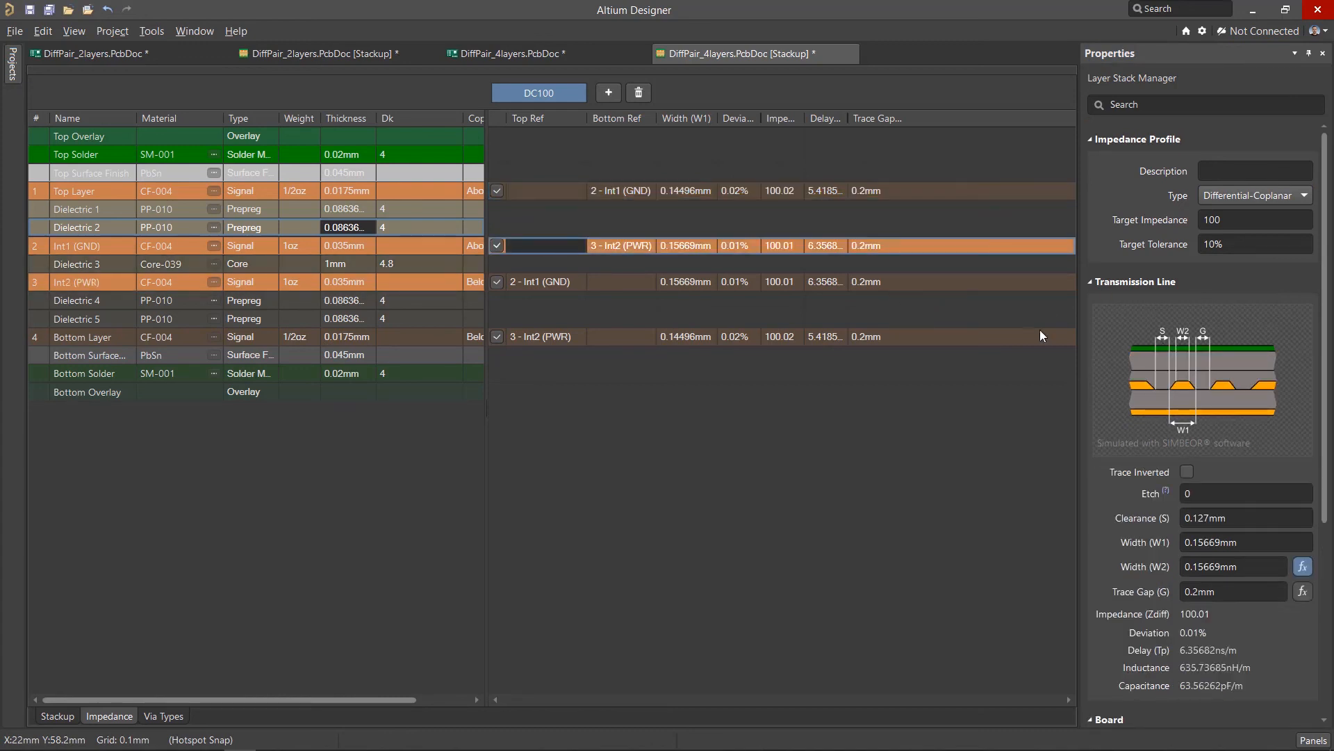
{"action": "left_click", "coordinate": [621, 244]}
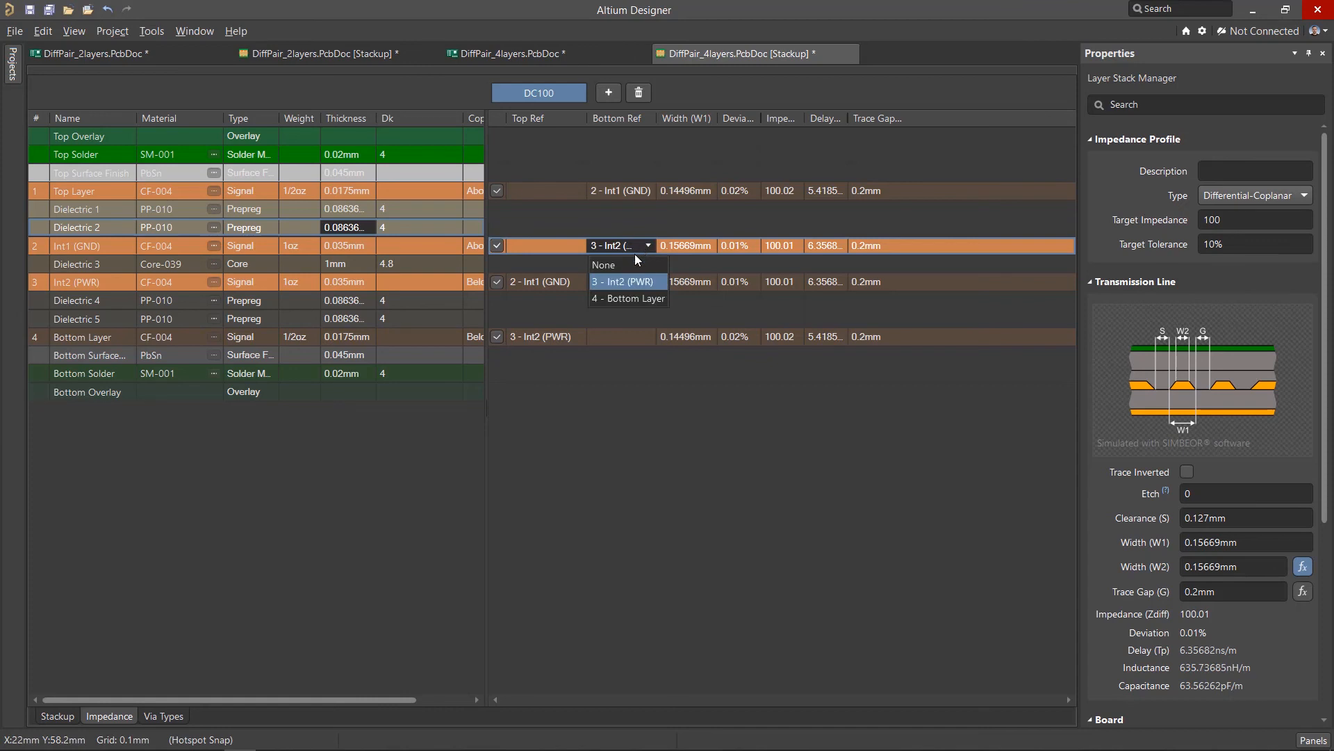
{"action": "left_click", "coordinate": [627, 282]}
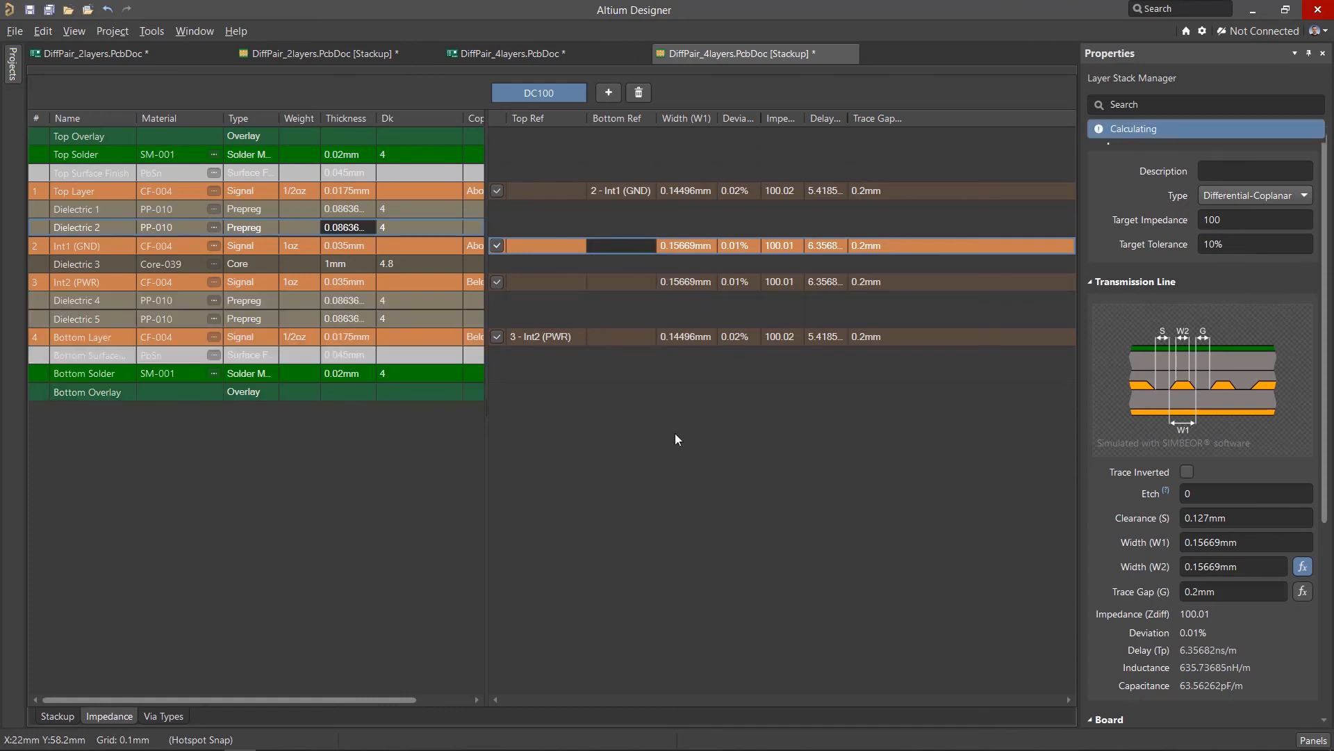